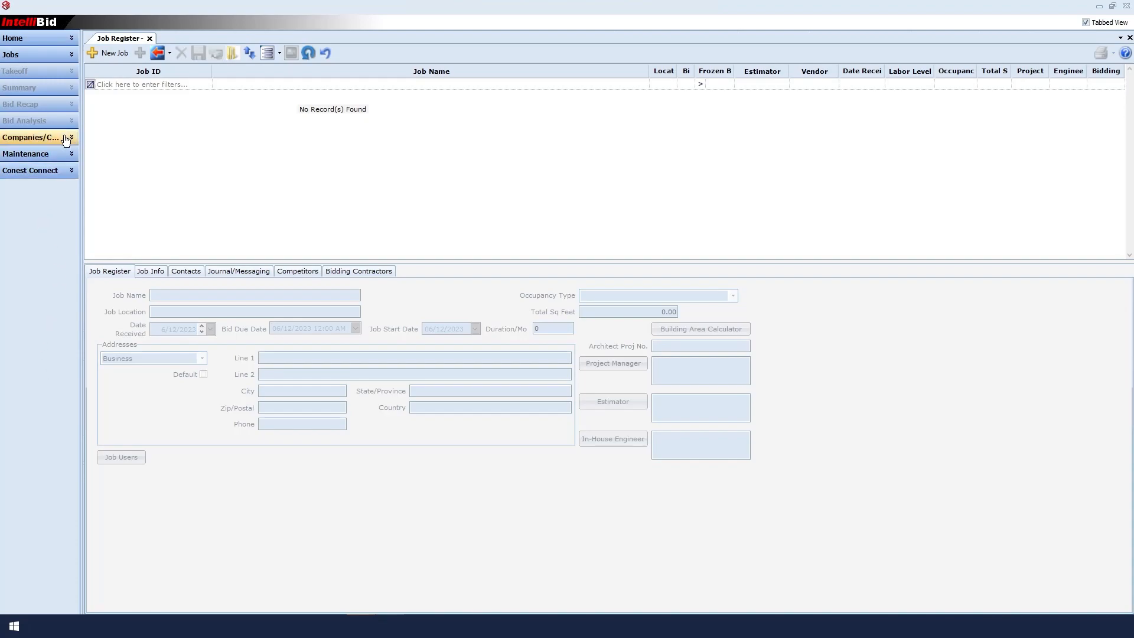
- Open the Companies register from the Companies/Contacts navigation section
{"action": "left_click", "coordinate": [31, 138]}
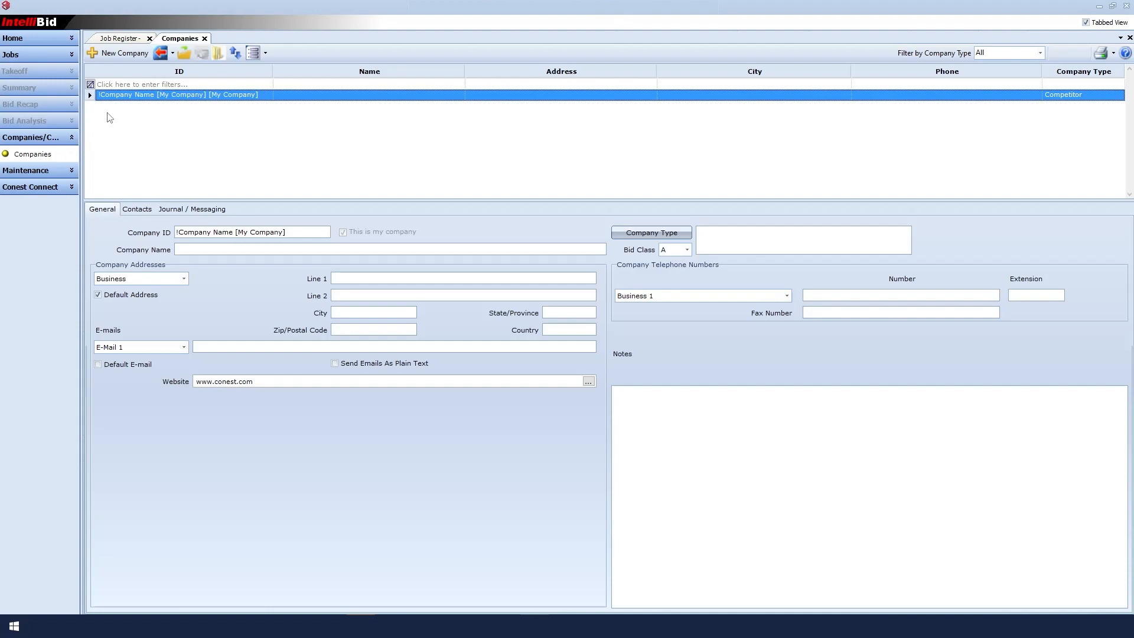
{"action": "mouse_move", "coordinate": [121, 110]}
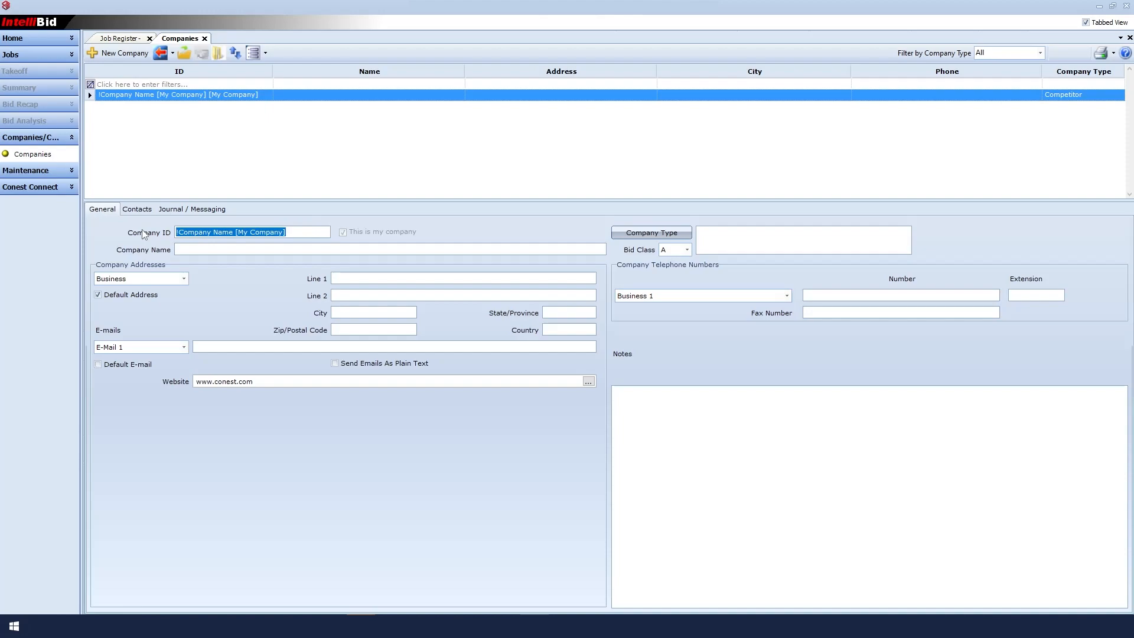
- Set the Company ID and Company Name to Lewis Electrical, Inc
{"action": "type", "text": "Lewis Electrical, Inc."}
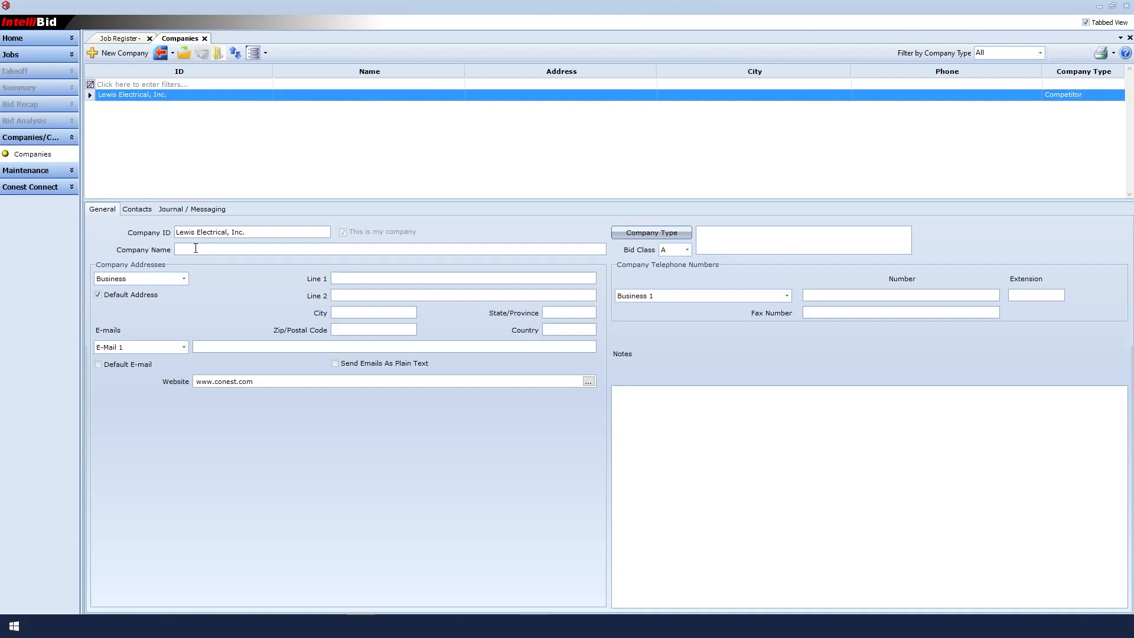
{"action": "type", "text": "Lewis"}
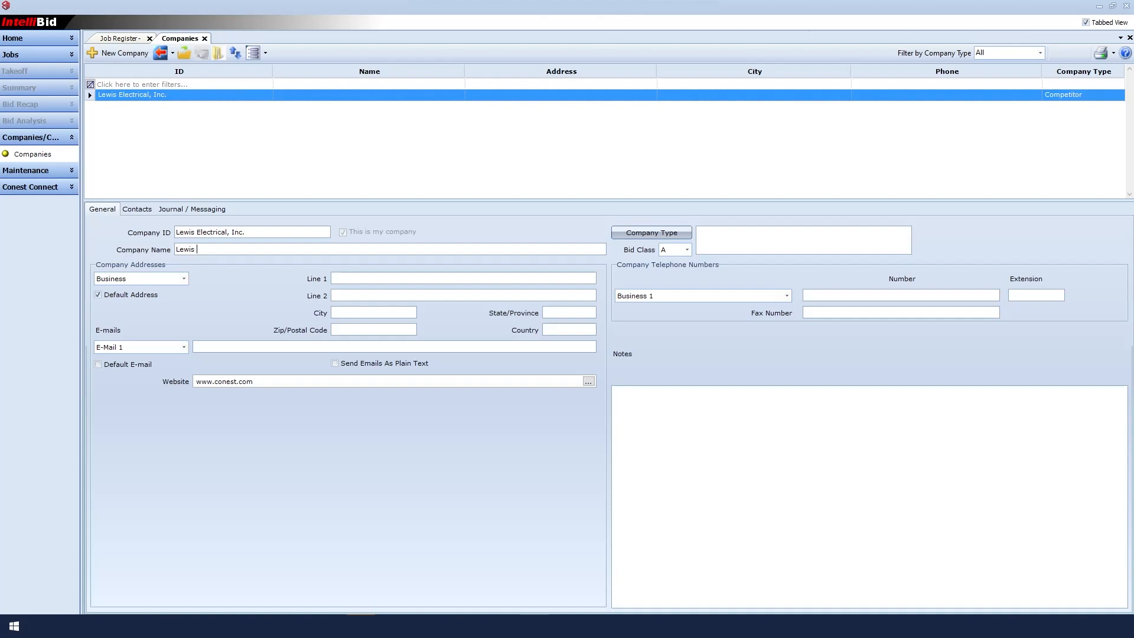
{"action": "type", "text": "Electrical, I"}
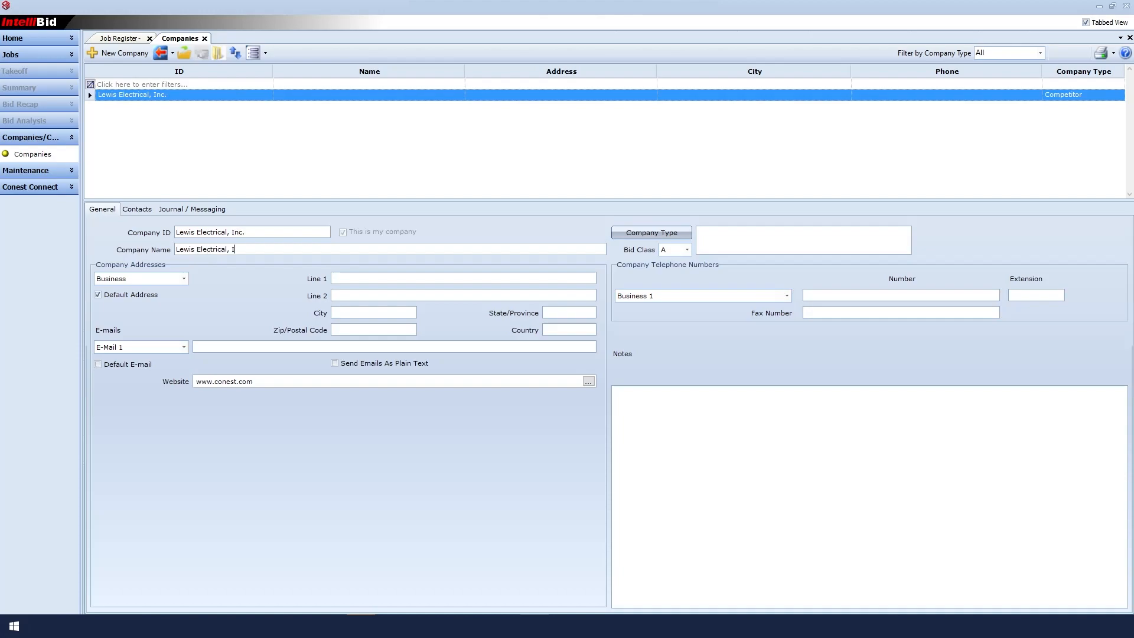
{"action": "type", "text": "nc."}
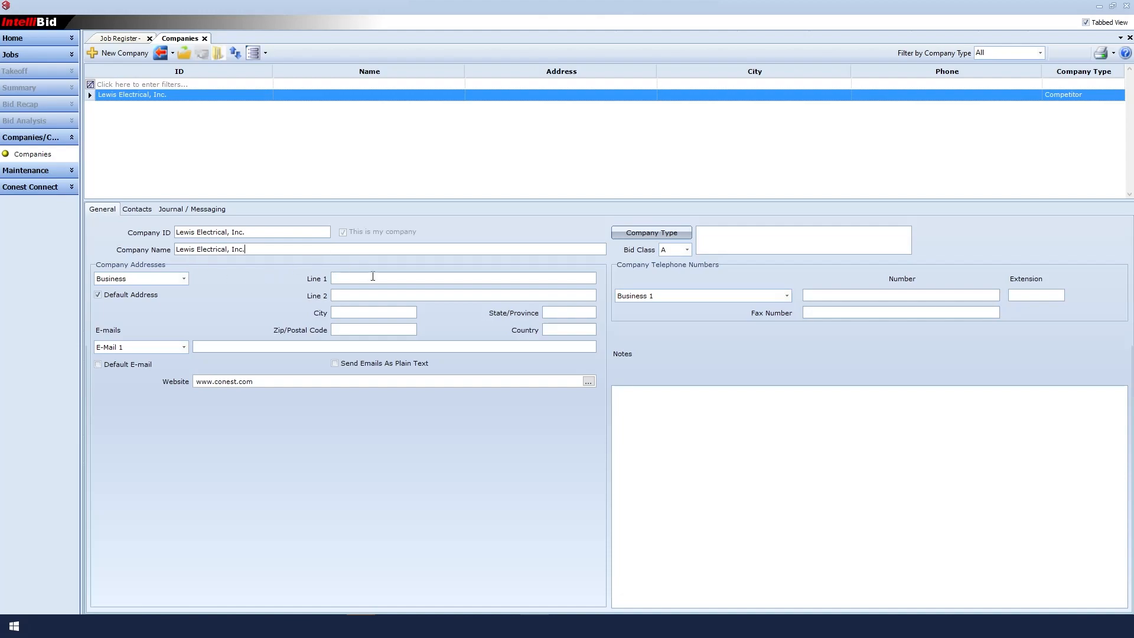
{"action": "left_click", "coordinate": [462, 278]}
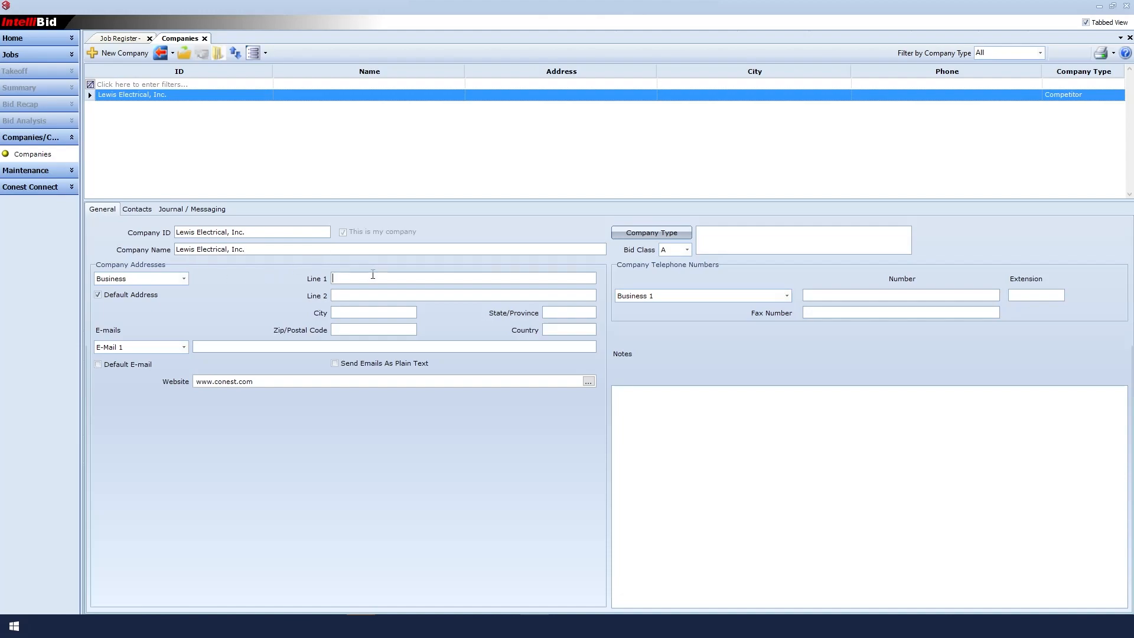
{"action": "type", "text": "136A"}
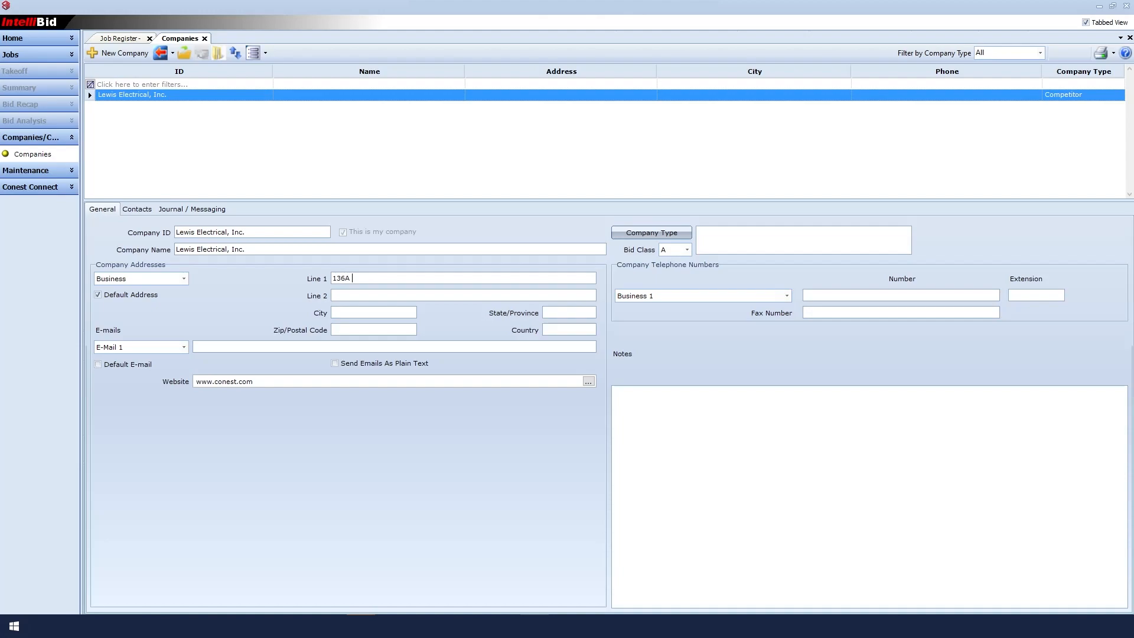
{"action": "type", "text": "Harvey Road, Suite"}
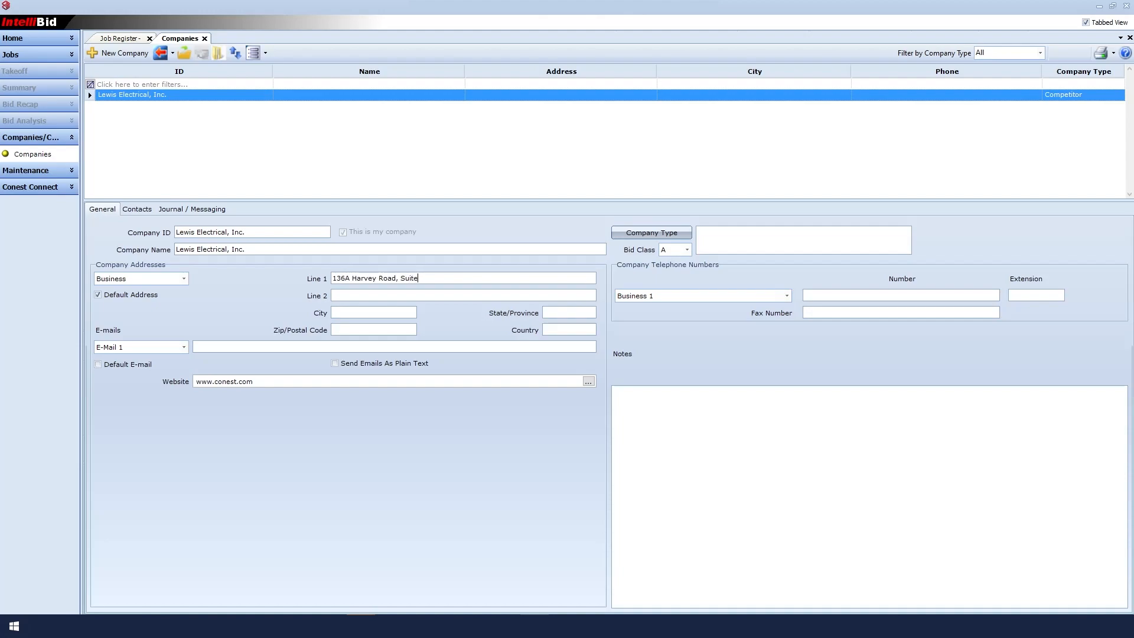
{"action": "type", "text": "102"}
{"action": "left_click", "coordinate": [569, 312]}
{"action": "type", "text": "NH"}
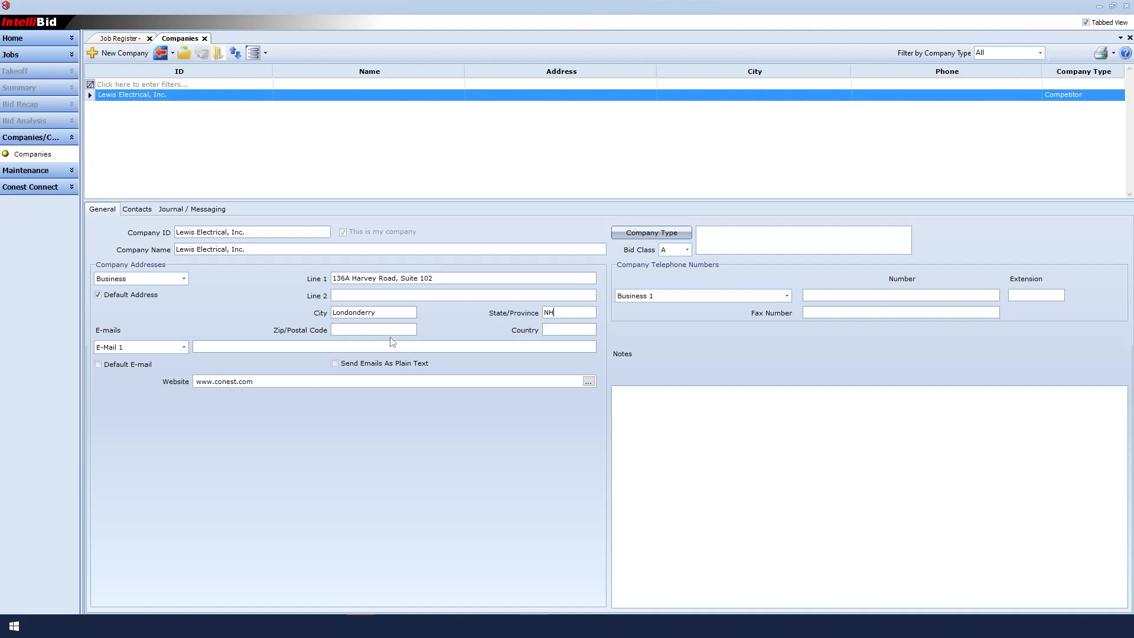
{"action": "type", "text": "03053"}
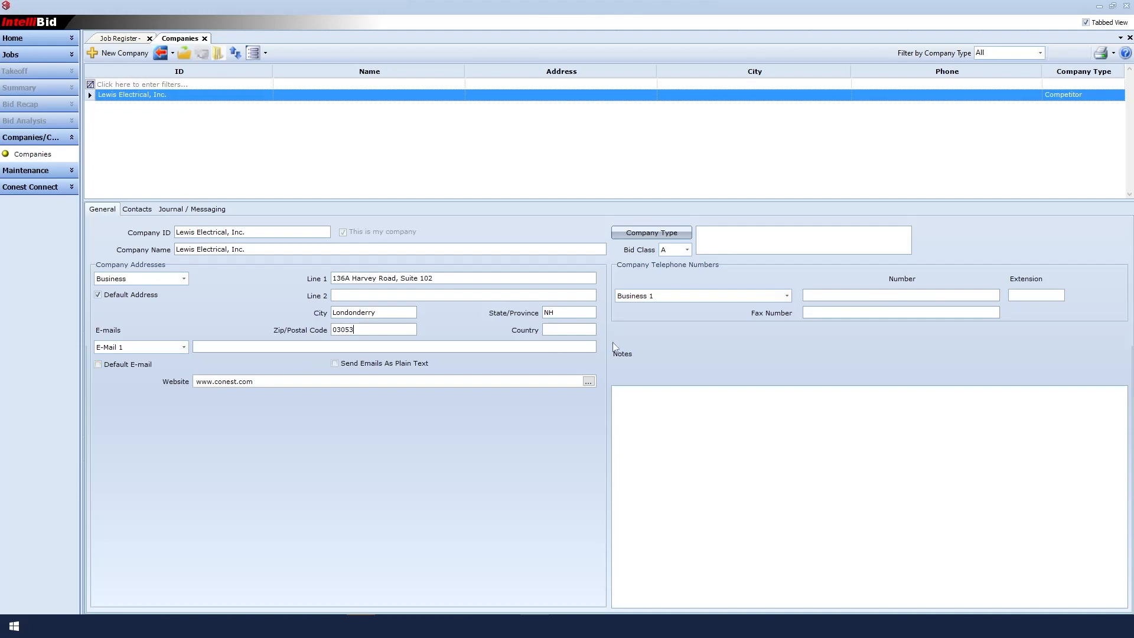
- Choose Competitor in the Company Type dialog and confirm it for Lewis Electrical
{"action": "left_click", "coordinate": [650, 232]}
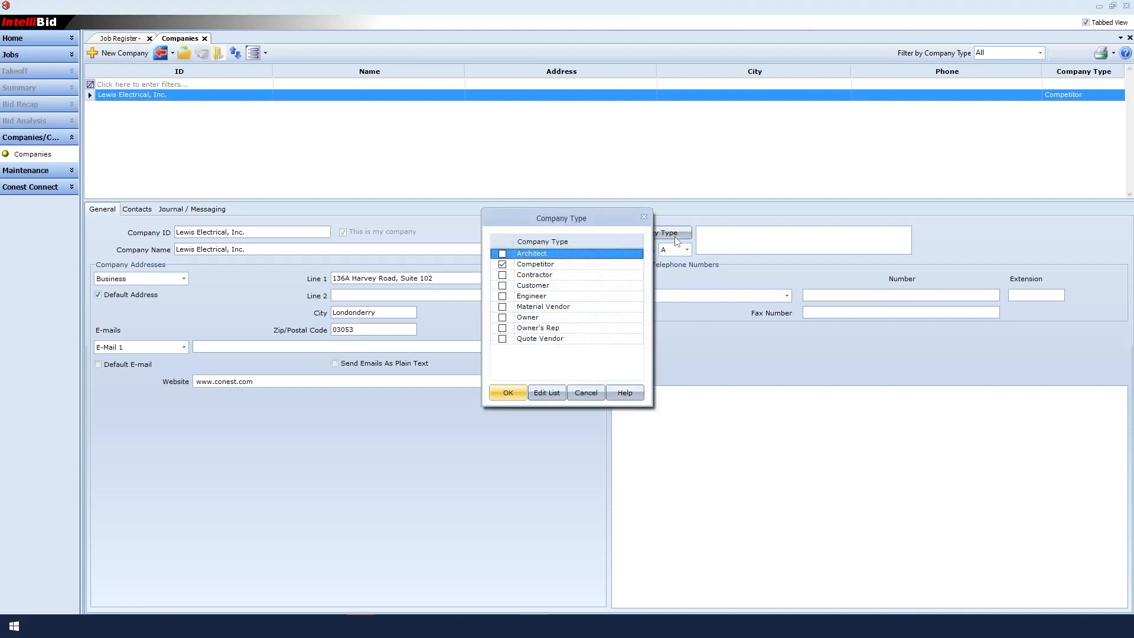
{"action": "left_click", "coordinate": [535, 264]}
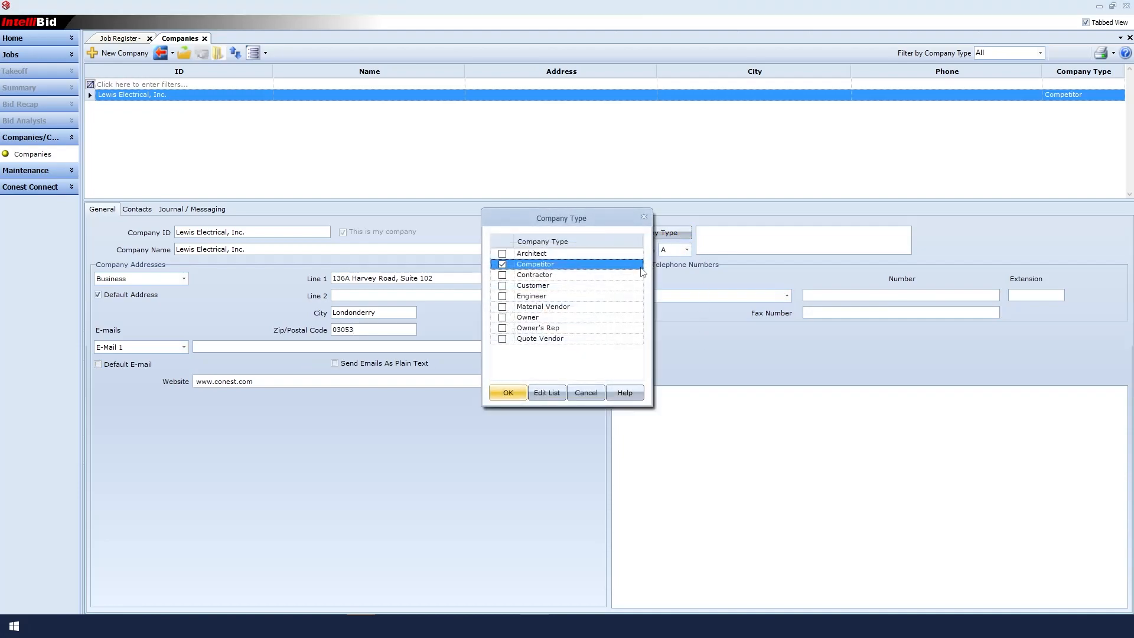
{"action": "left_click", "coordinate": [507, 392]}
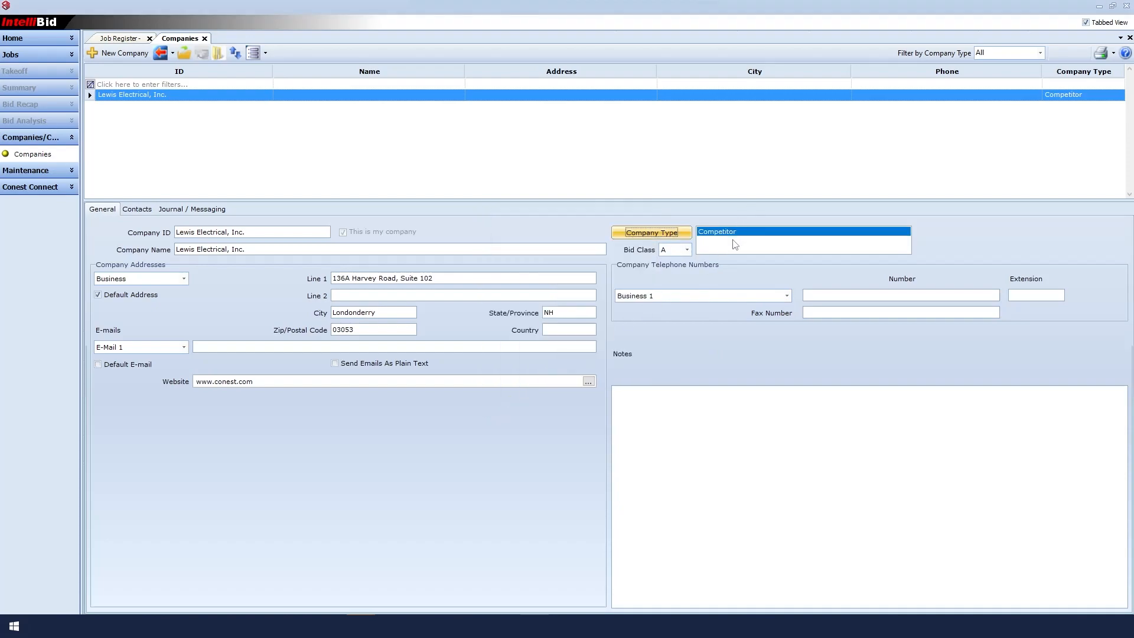
{"action": "mouse_move", "coordinate": [738, 242]}
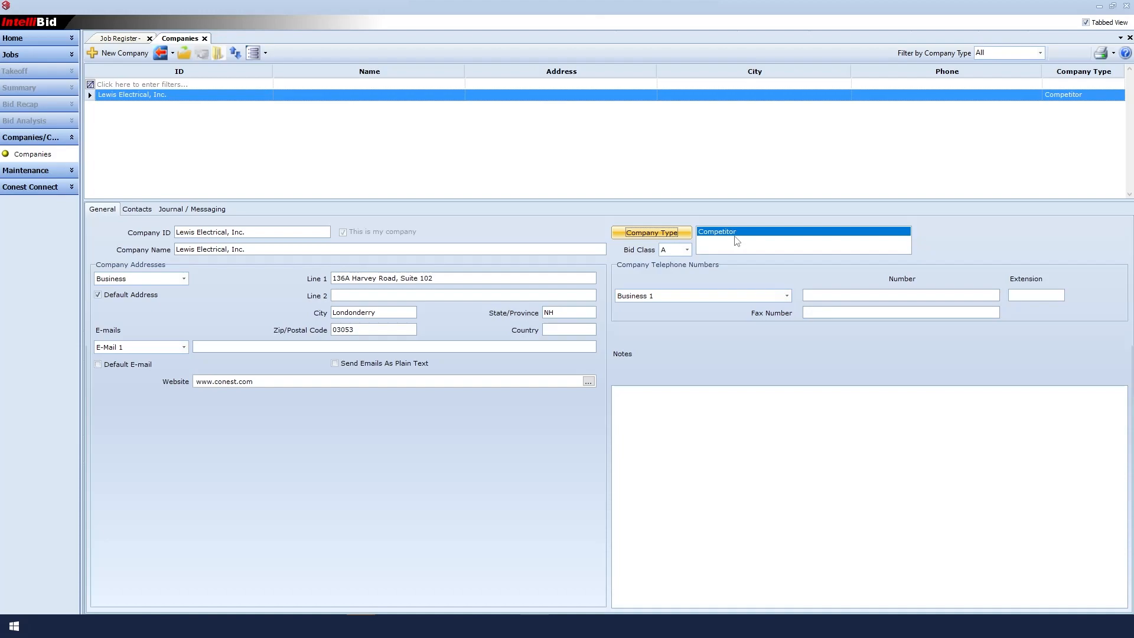
{"action": "mouse_move", "coordinate": [589, 263]}
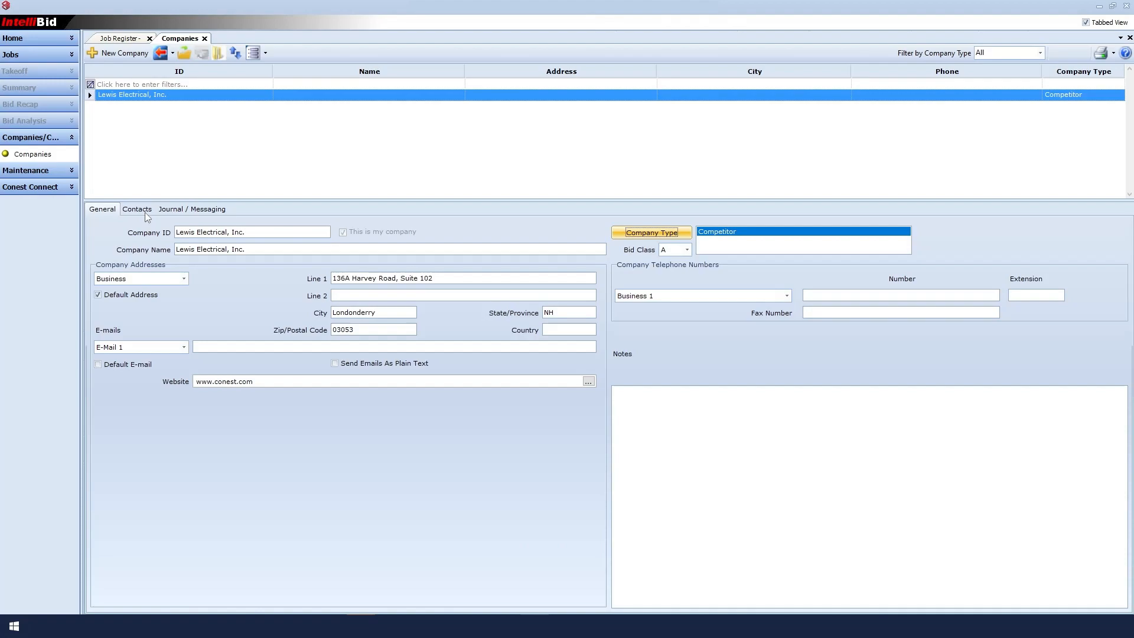
{"action": "left_click", "coordinate": [137, 209]}
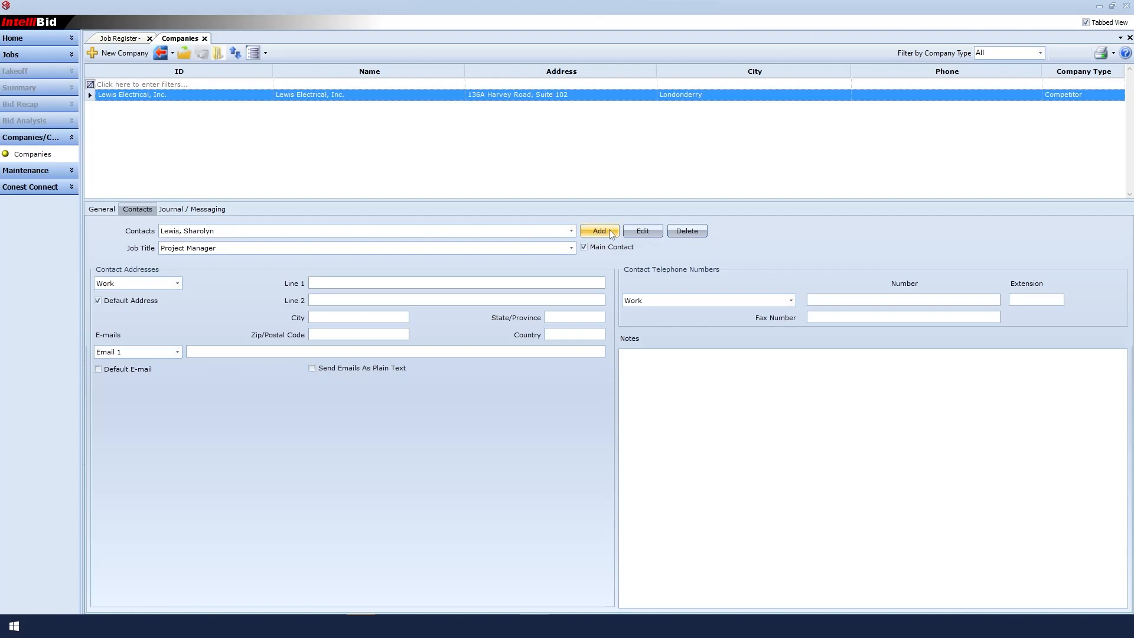
{"action": "left_click", "coordinate": [598, 231]}
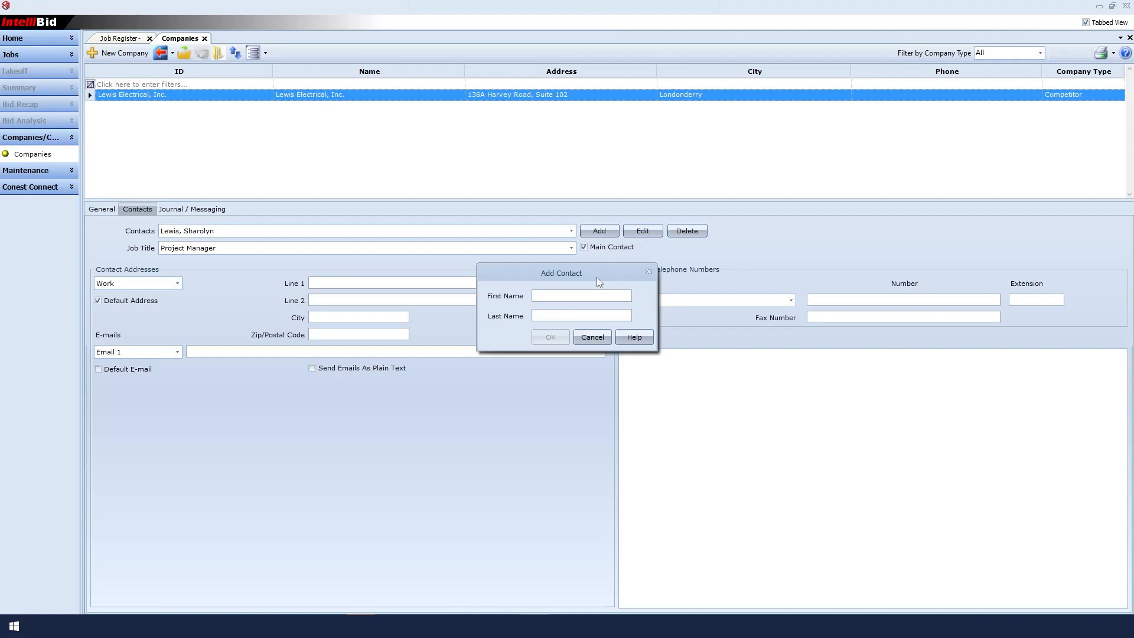
{"action": "mouse_move", "coordinate": [584, 294]}
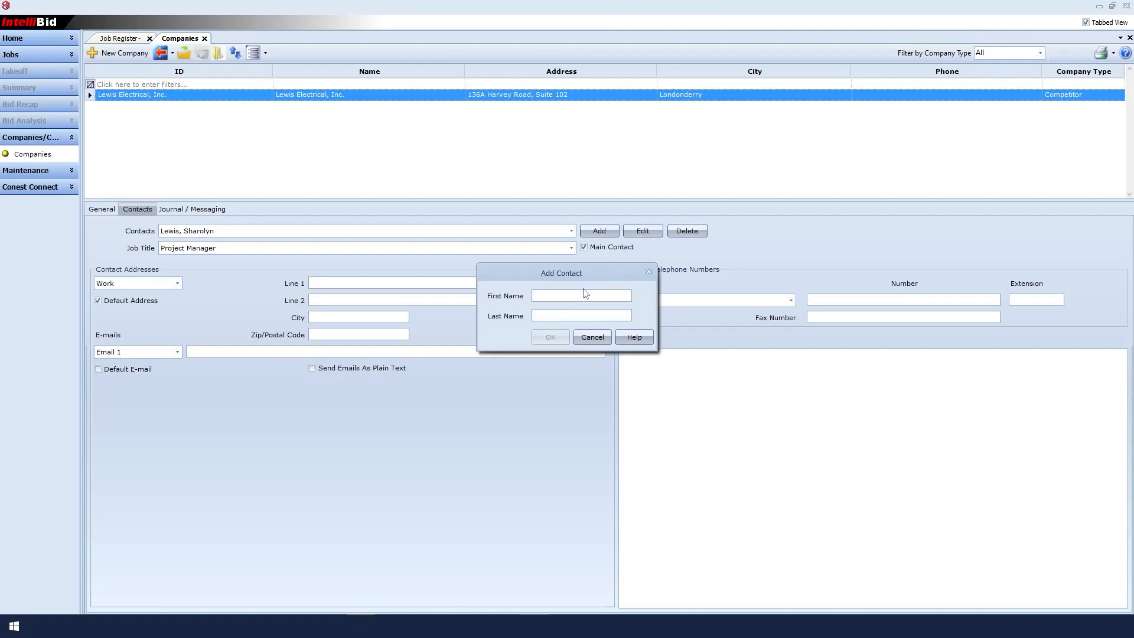
{"action": "type", "text": "Allan"}
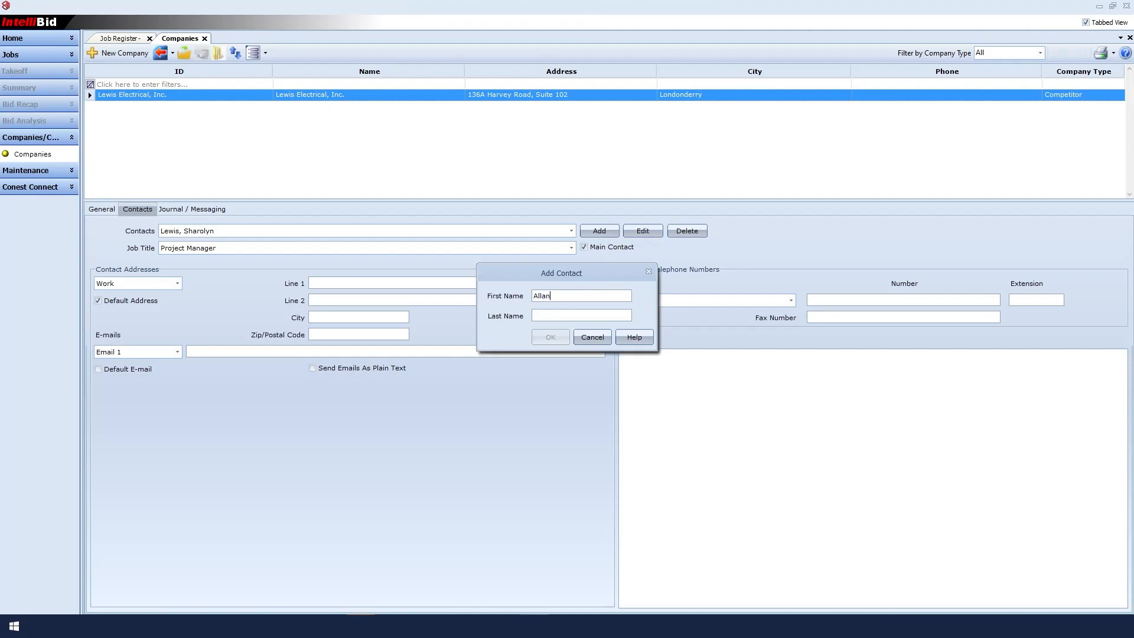
{"action": "type", "text": "Goodw"}
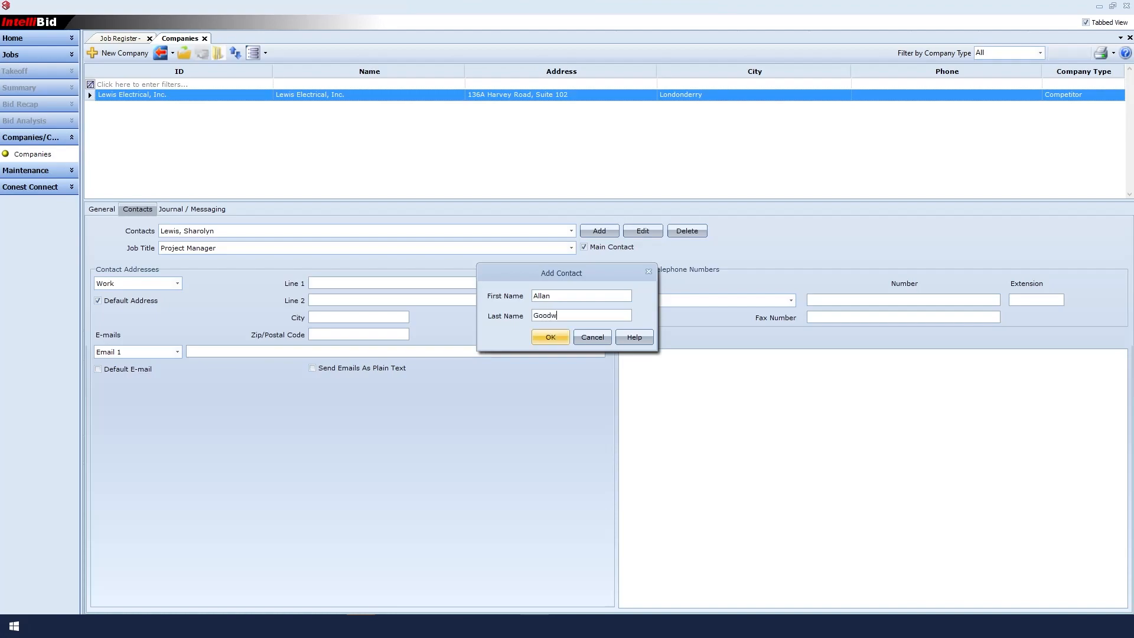
{"action": "type", "text": "in"}
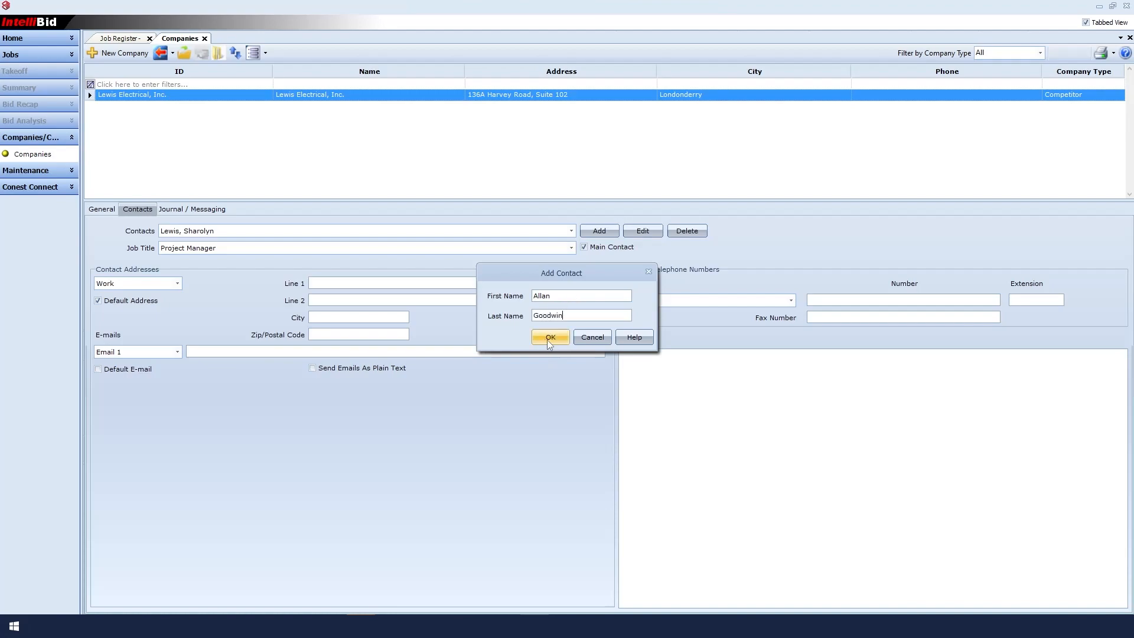
{"action": "left_click", "coordinate": [548, 338]}
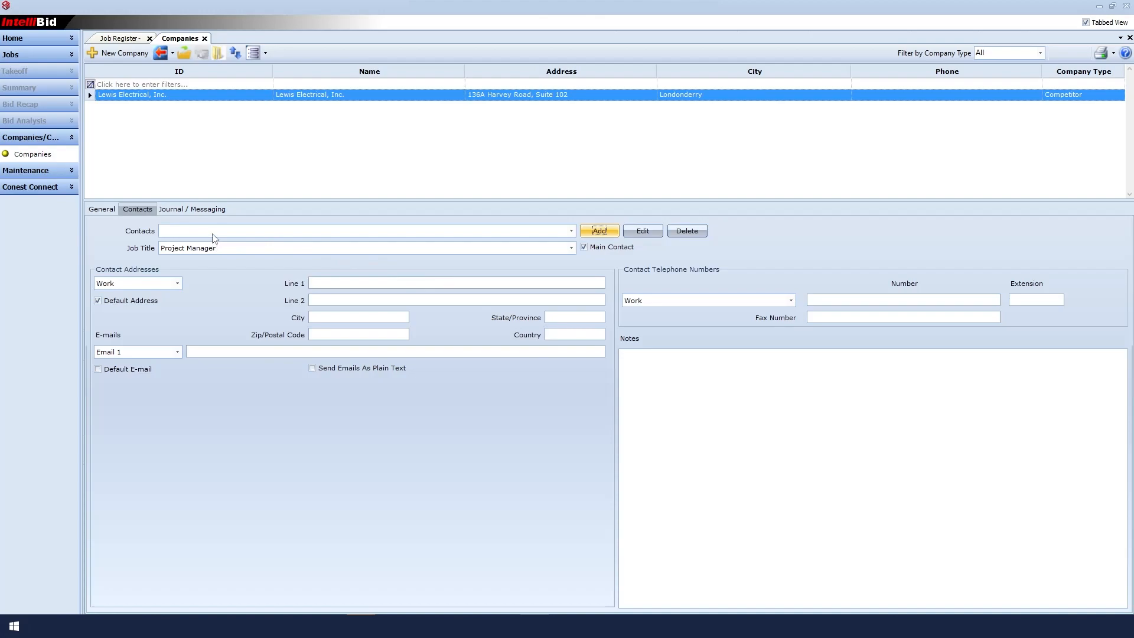
{"action": "left_click", "coordinate": [571, 247]}
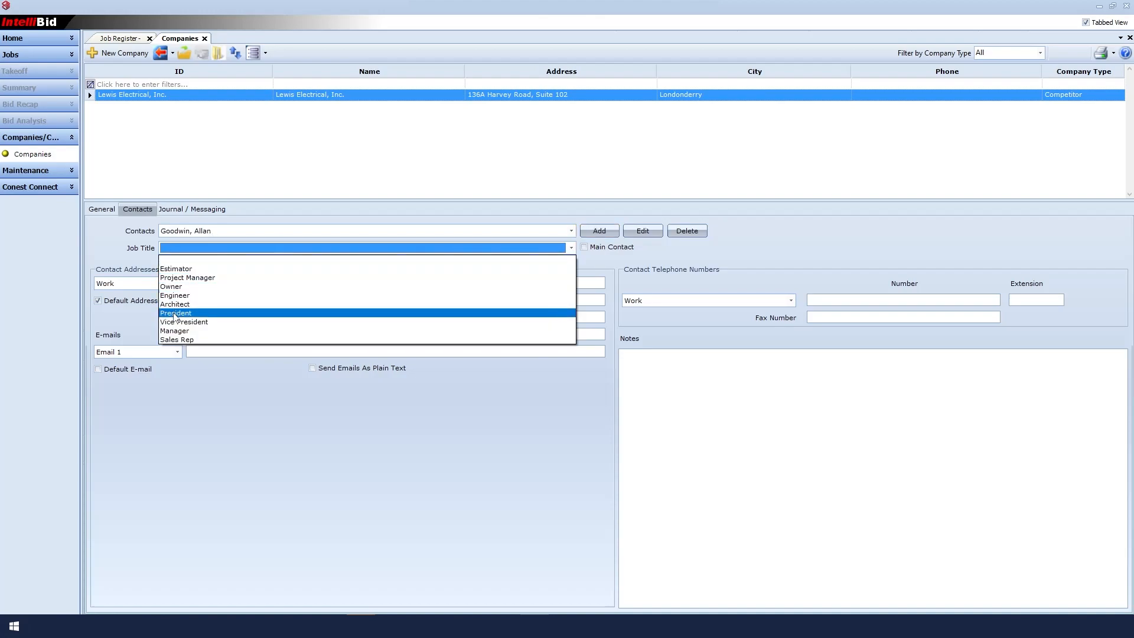
{"action": "left_click", "coordinate": [176, 312]}
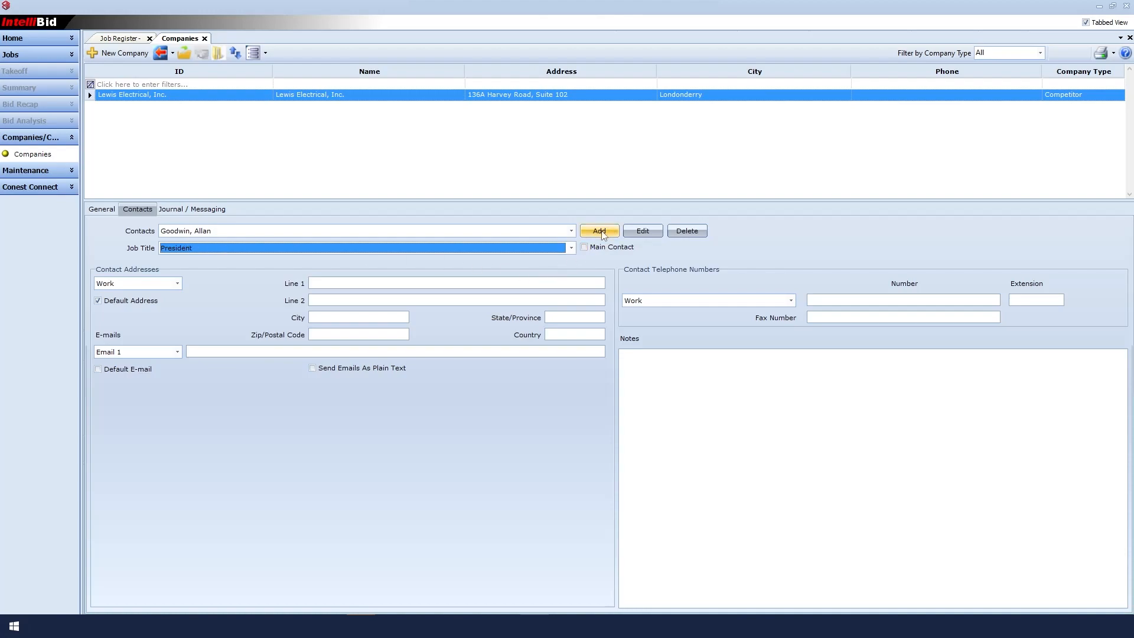
{"action": "left_click", "coordinate": [598, 231]}
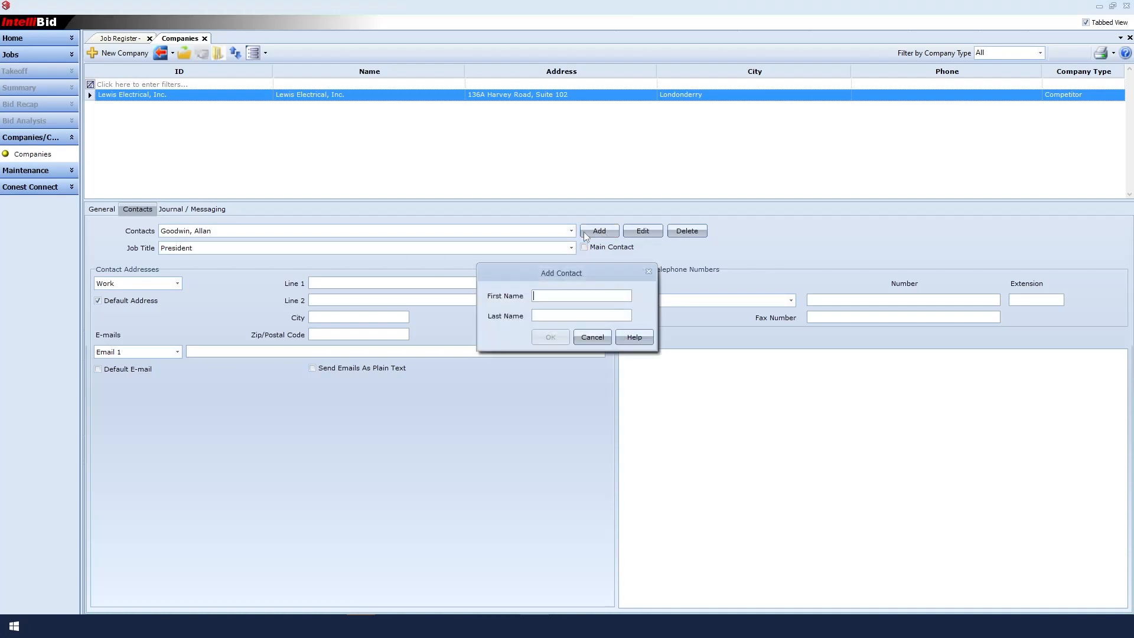
{"action": "type", "text": "Bob Grocki"}
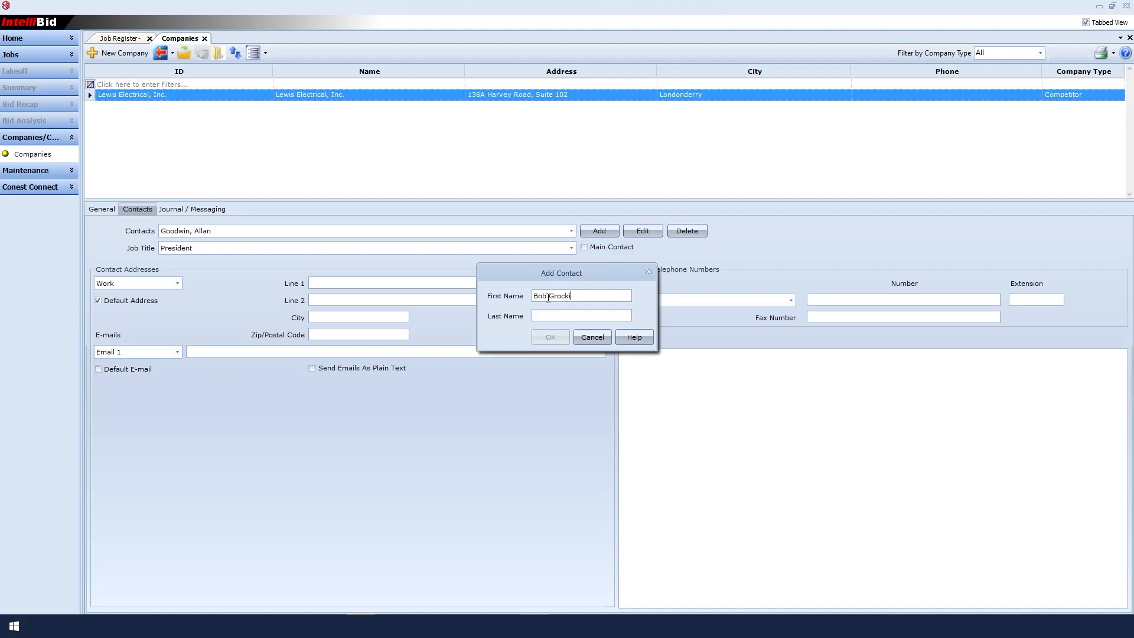
{"action": "right_click", "coordinate": [553, 296]}
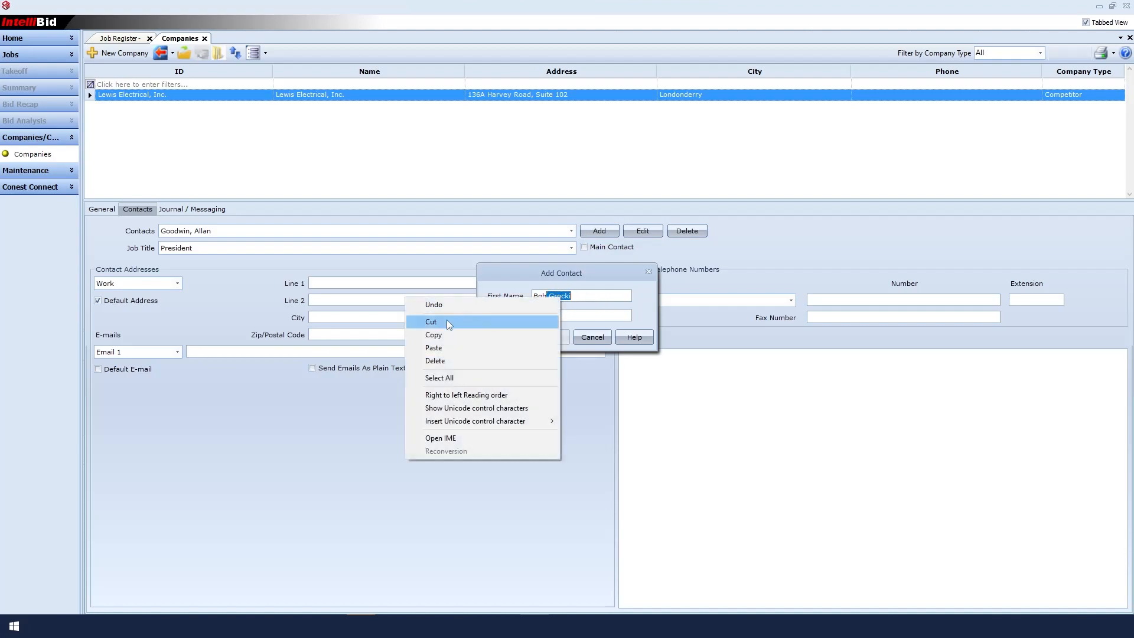
{"action": "left_click", "coordinate": [431, 321]}
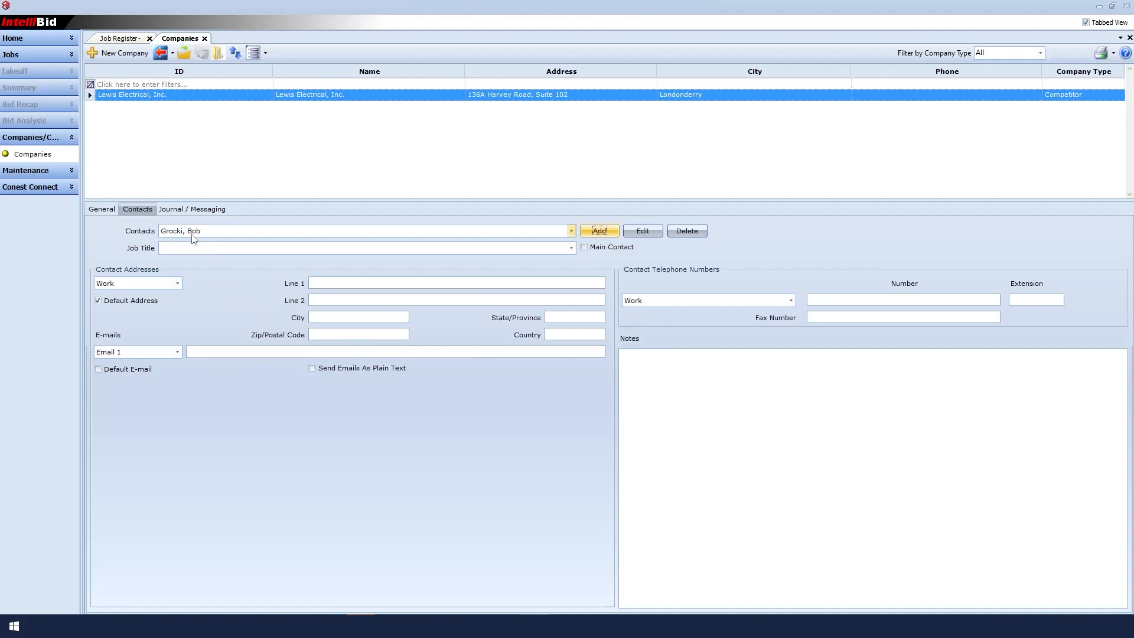
{"action": "left_click", "coordinate": [570, 248]}
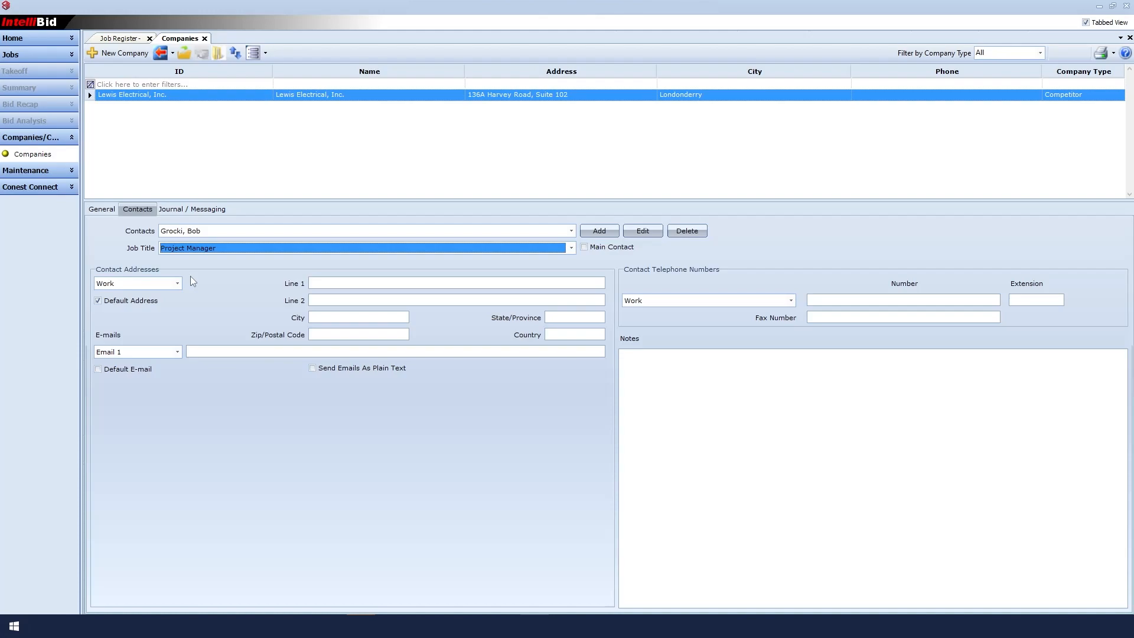
- Create a new company with ID and Name Standard Supply
{"action": "left_click", "coordinate": [101, 210]}
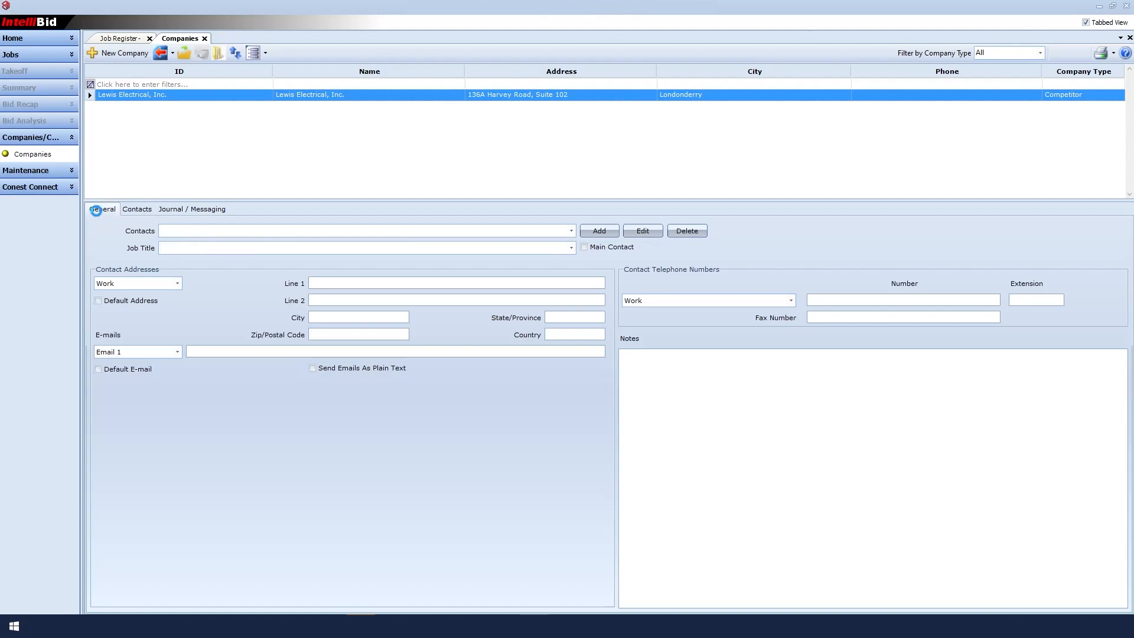
{"action": "left_click", "coordinate": [102, 210]}
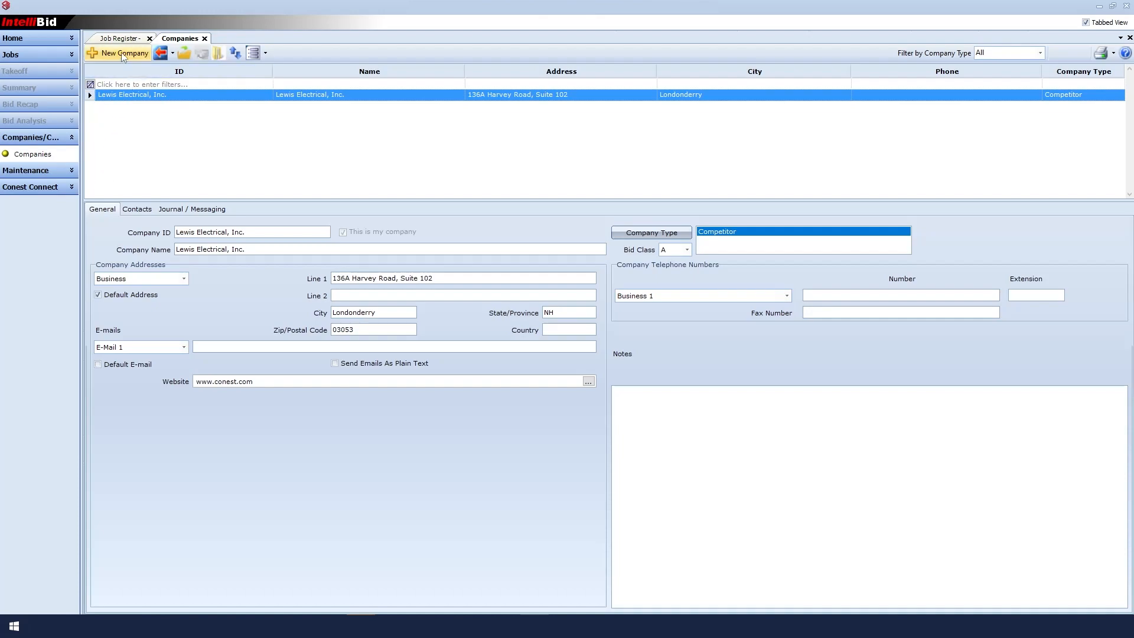
{"action": "left_click", "coordinate": [123, 53]}
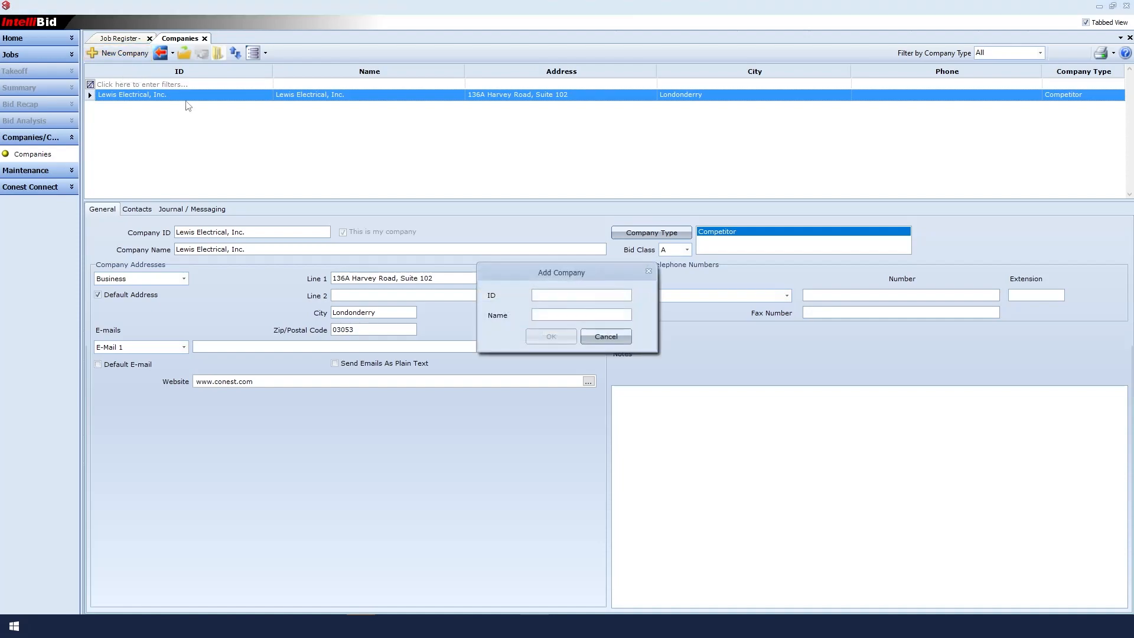
{"action": "type", "text": "S"}
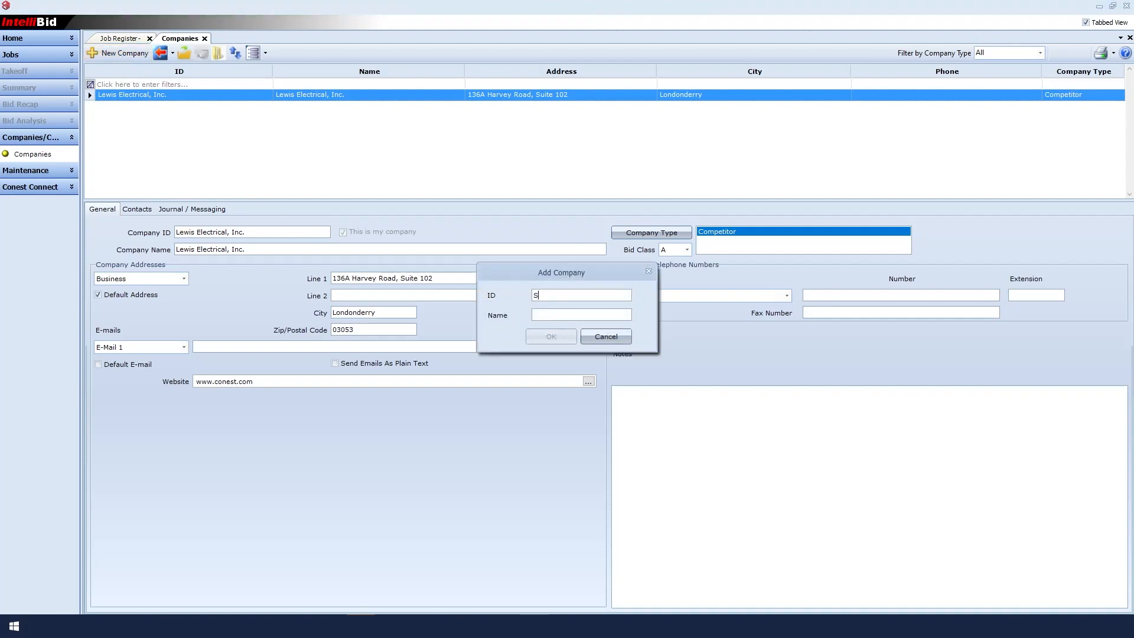
{"action": "type", "text": "tandard S"}
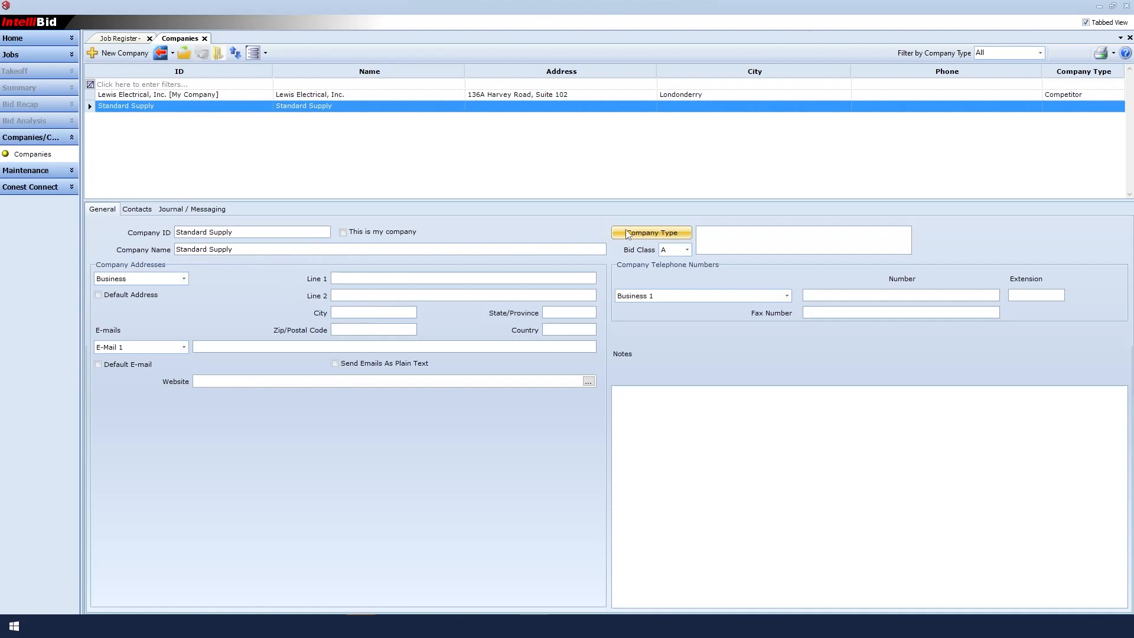
- Mark Standard Supply as Quote Vendor and Material Vendor, confirming the vendor column assignment
{"action": "left_click", "coordinate": [650, 232]}
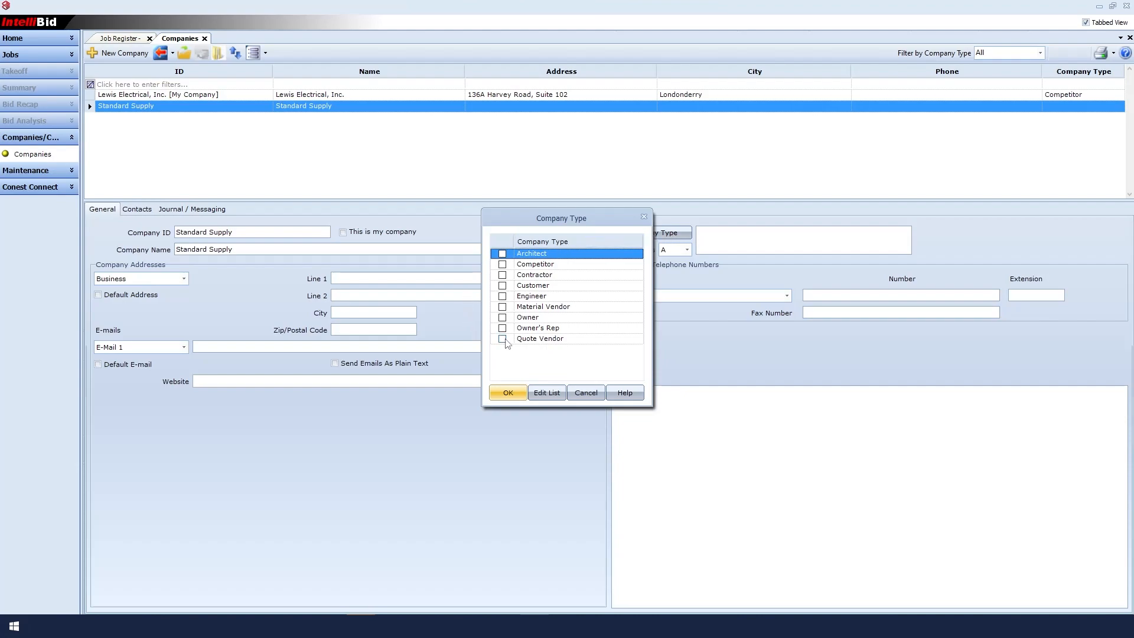
{"action": "left_click", "coordinate": [503, 339]}
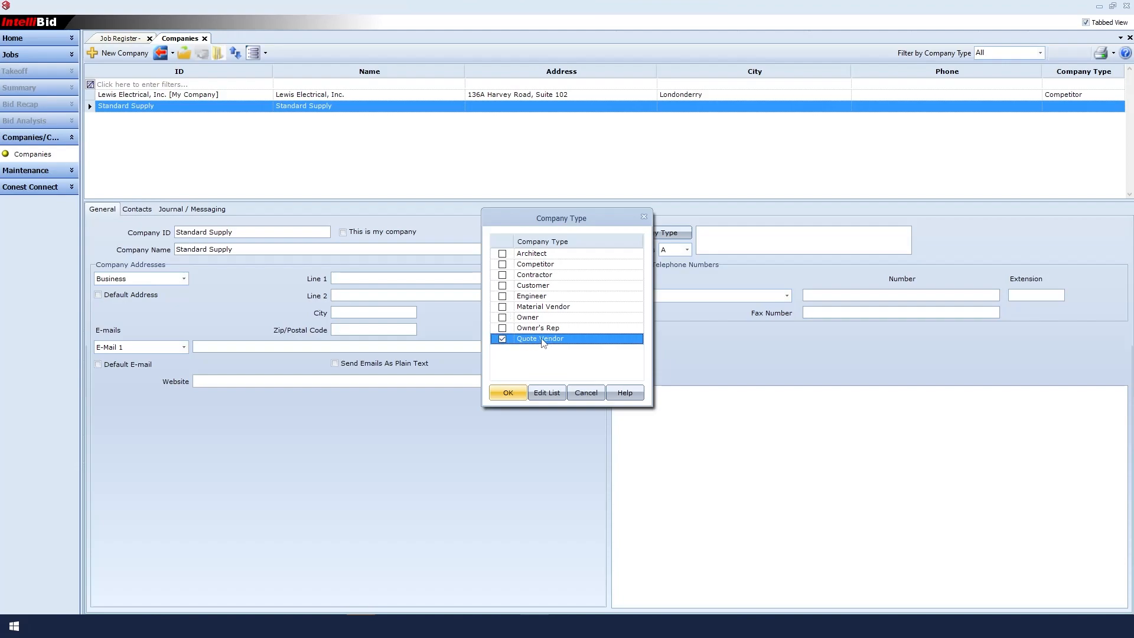
{"action": "left_click", "coordinate": [507, 393]}
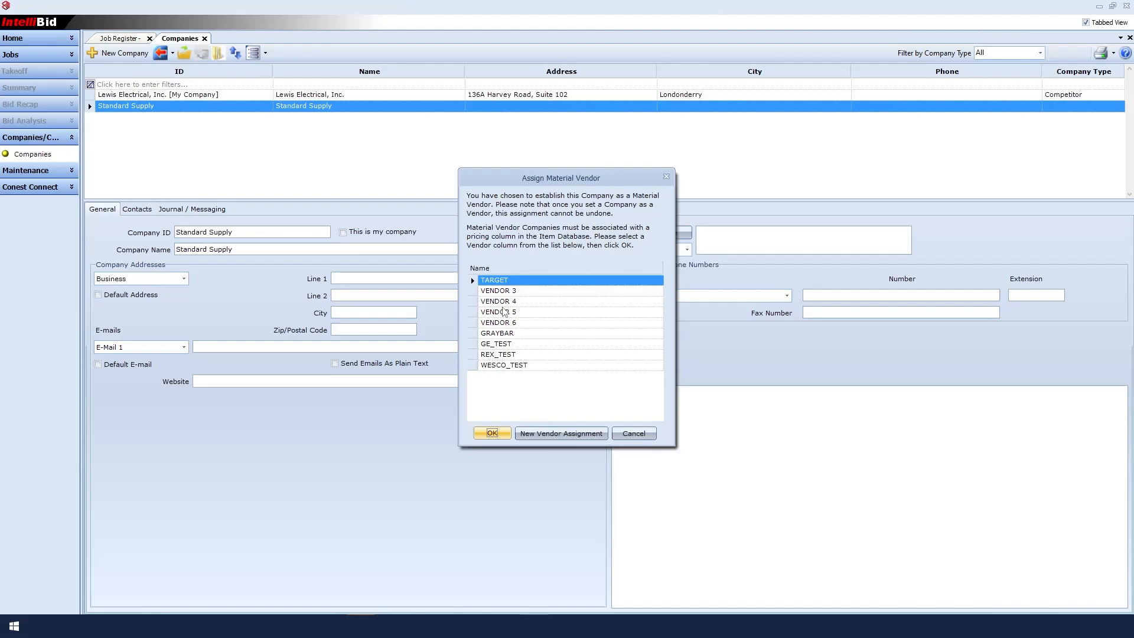
{"action": "mouse_move", "coordinate": [503, 311]}
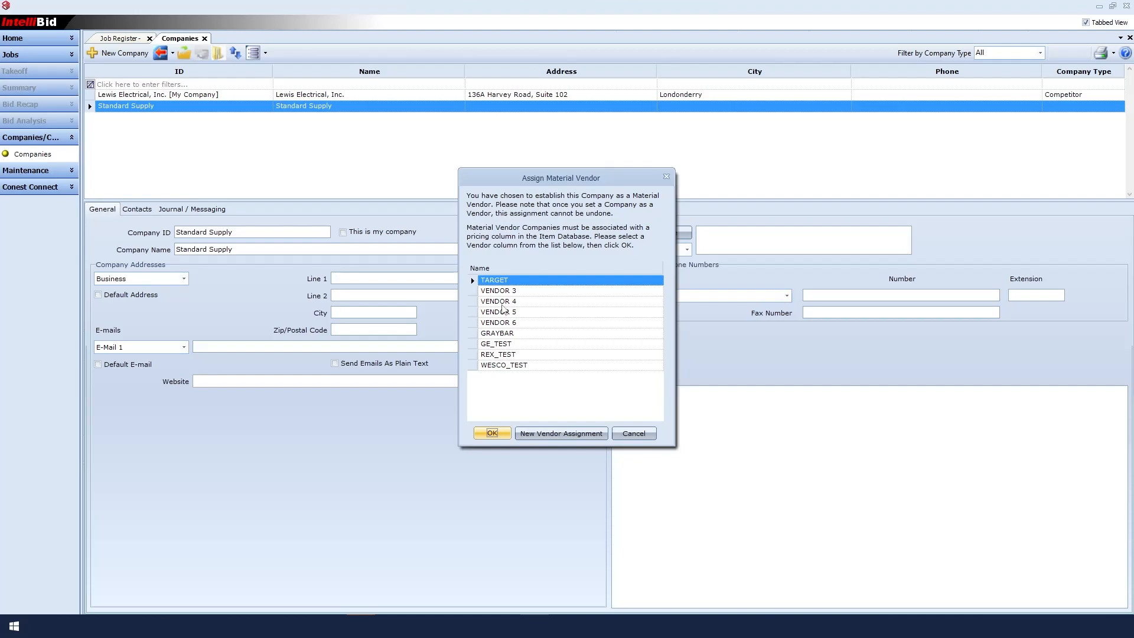
{"action": "left_click", "coordinate": [497, 290]}
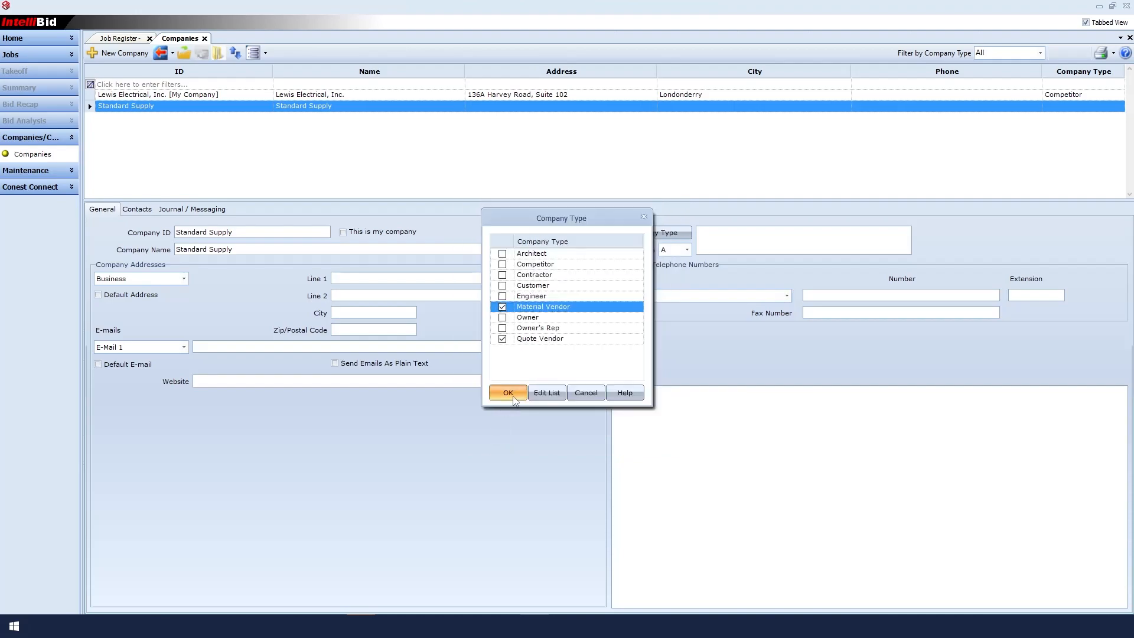
{"action": "left_click", "coordinate": [507, 393]}
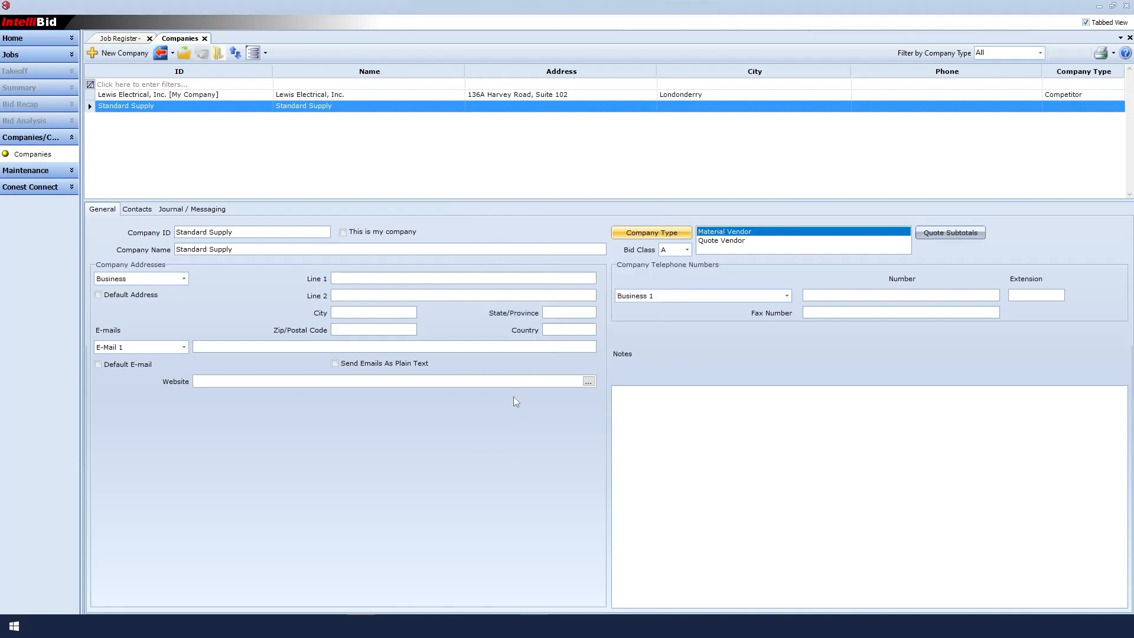
{"action": "mouse_move", "coordinate": [516, 399]}
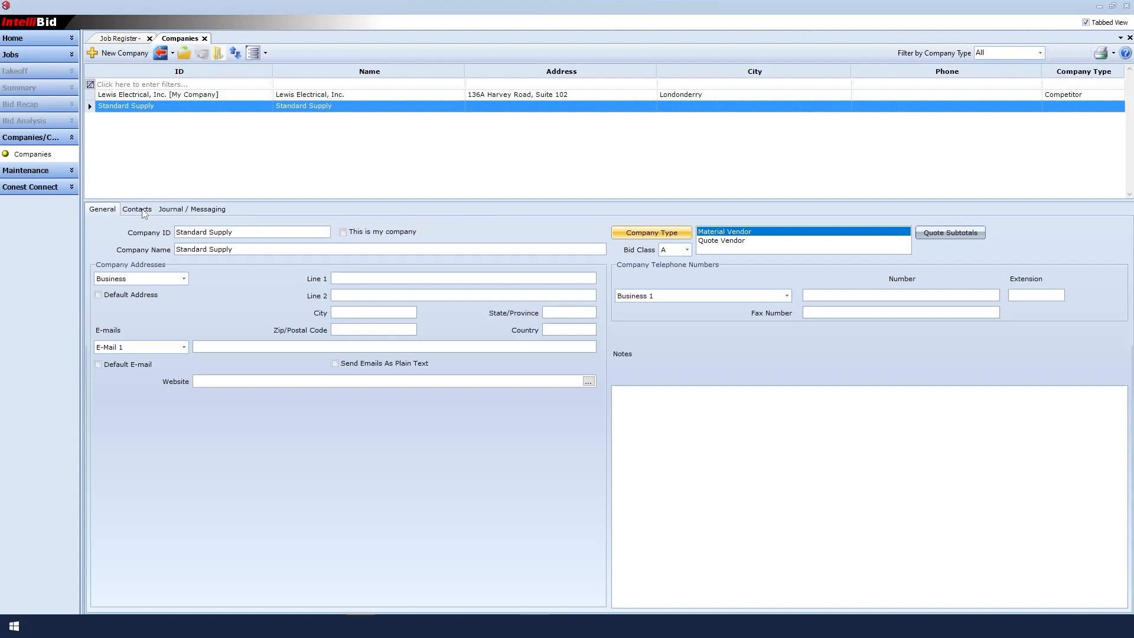
{"action": "mouse_move", "coordinate": [144, 213]}
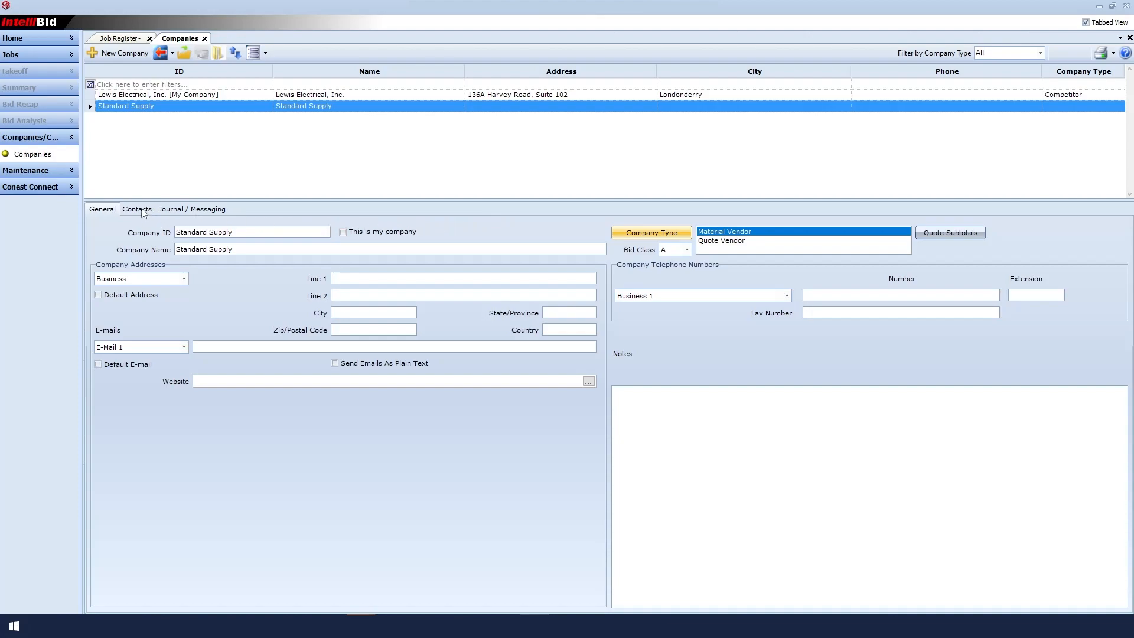
{"action": "left_click", "coordinate": [136, 209]}
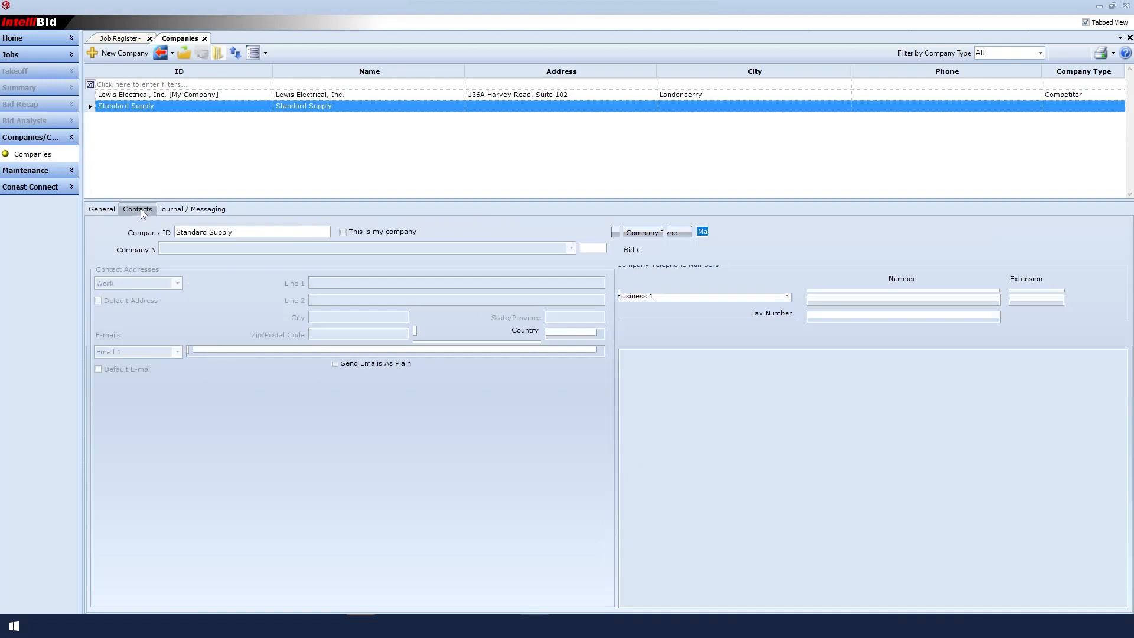
{"action": "left_click", "coordinate": [136, 209]}
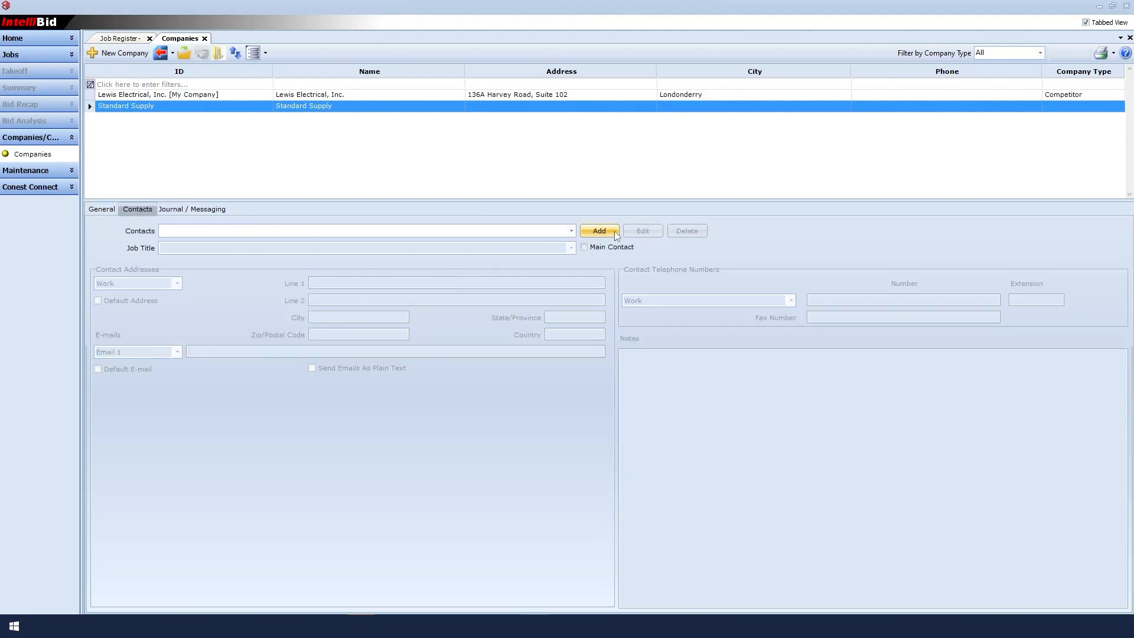
{"action": "left_click", "coordinate": [598, 231]}
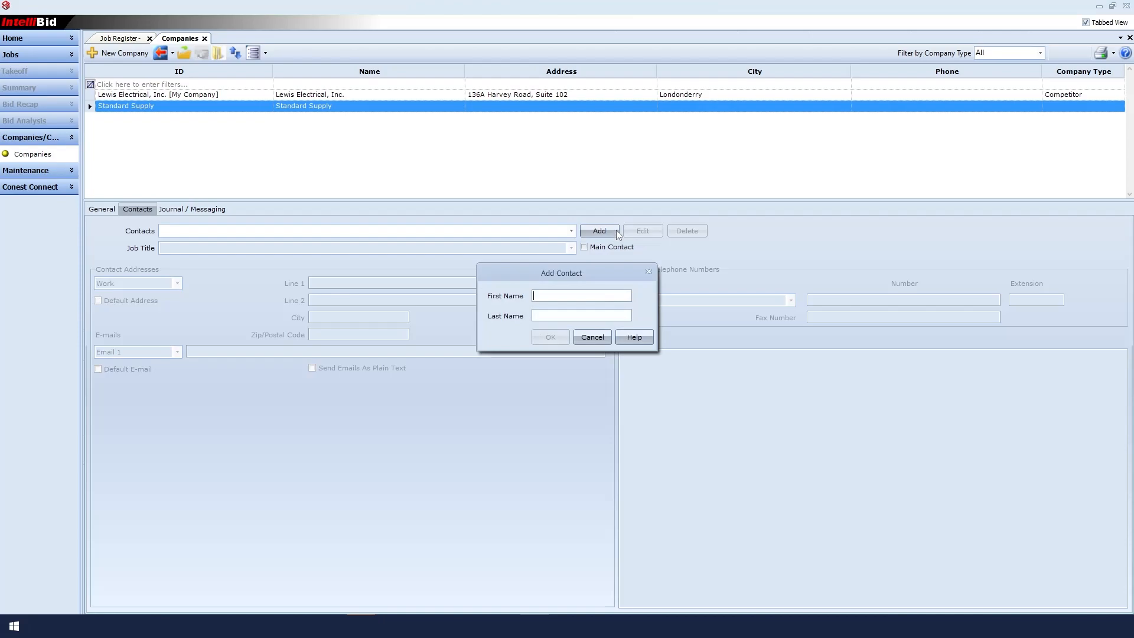
{"action": "type", "text": "Steve"}
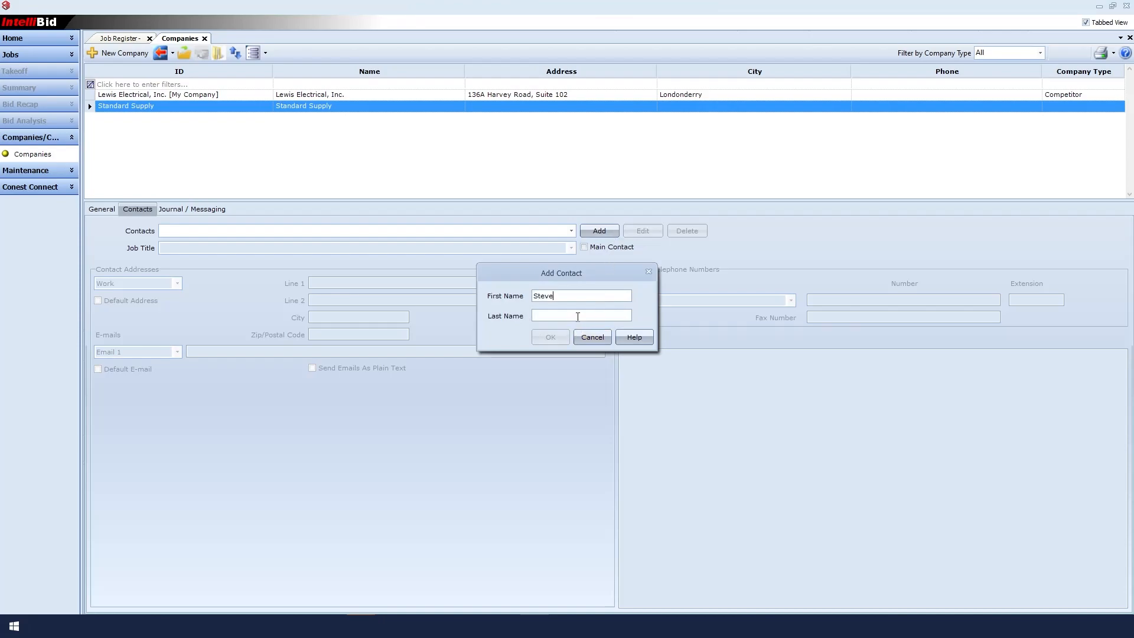
{"action": "type", "text": "Grossman"}
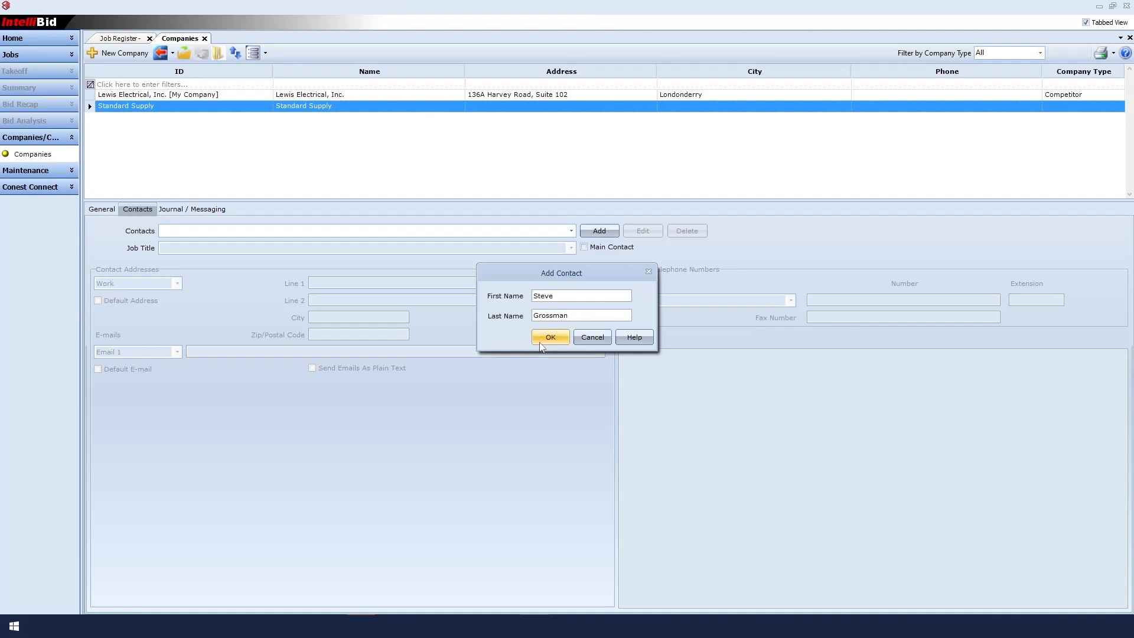
{"action": "left_click", "coordinate": [550, 337]}
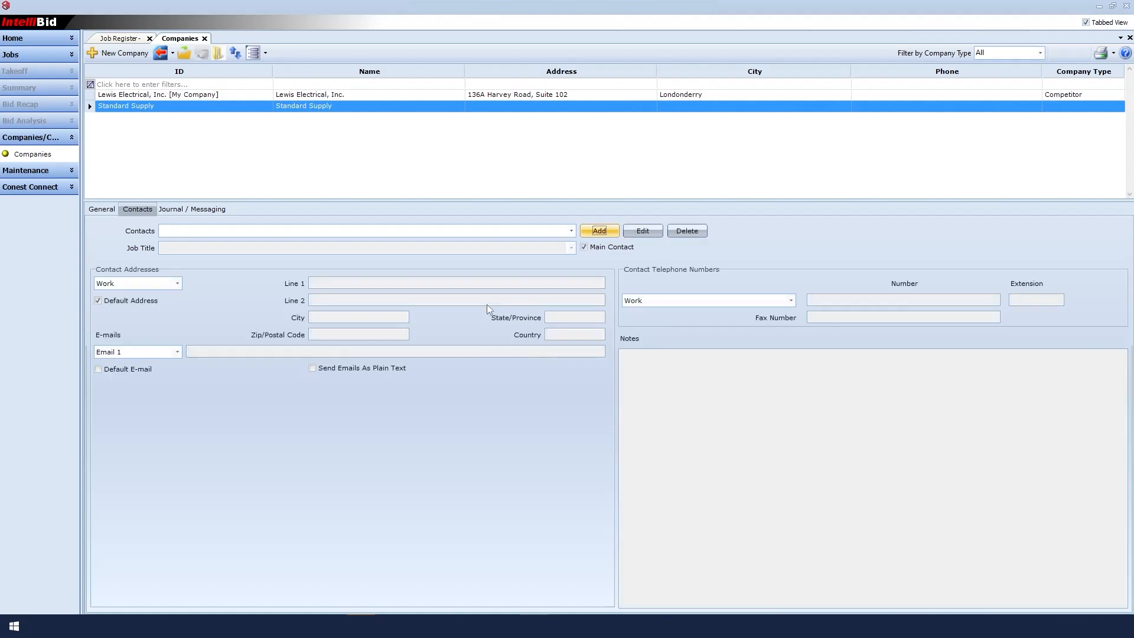
{"action": "left_click", "coordinate": [570, 247]}
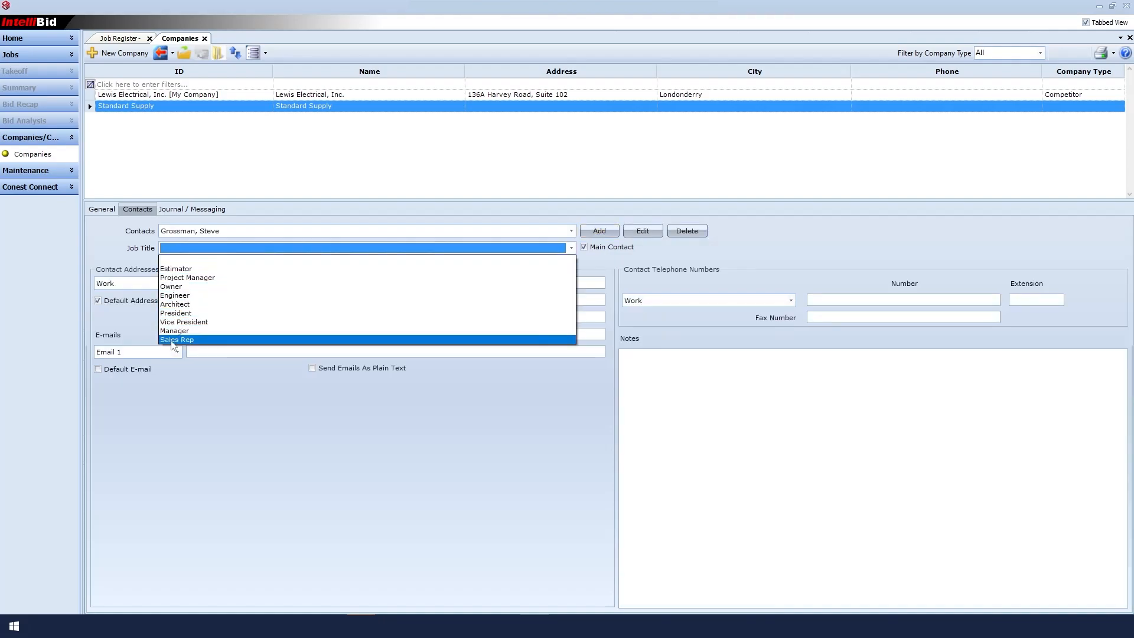
{"action": "left_click", "coordinate": [177, 339]}
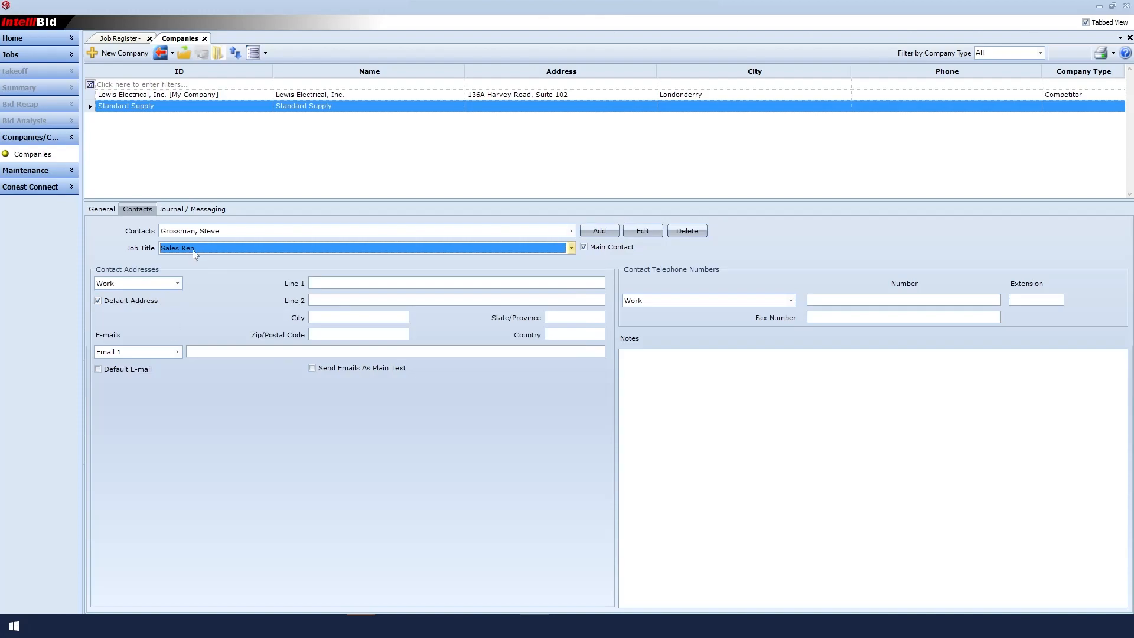
{"action": "mouse_move", "coordinate": [196, 253]}
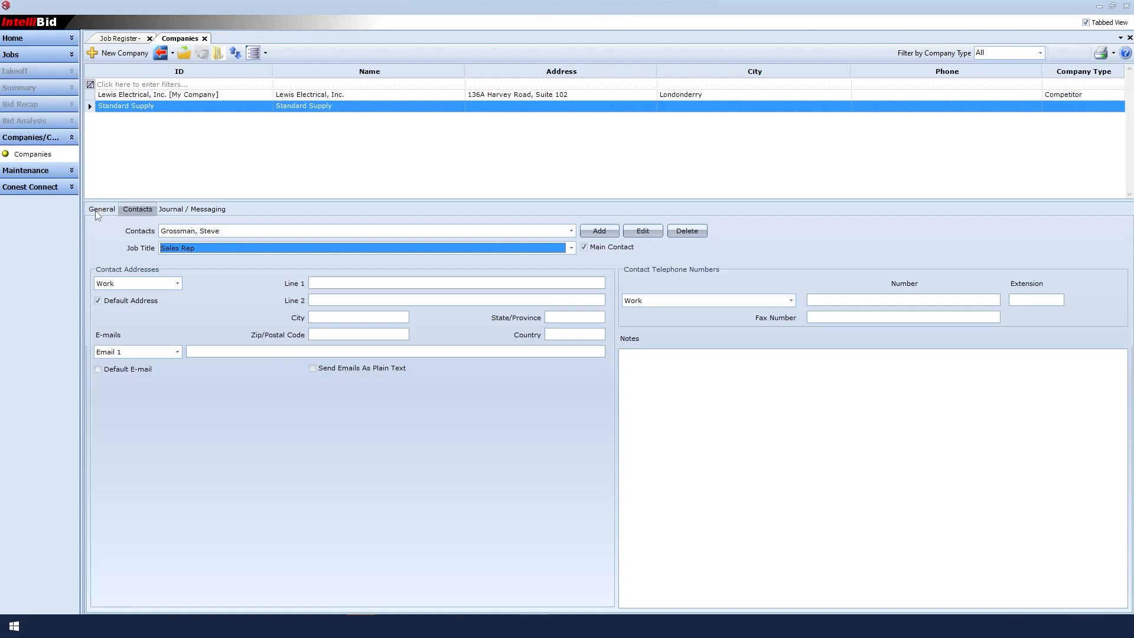
- Create a new company with ID and Name Burns Construction
{"action": "left_click", "coordinate": [101, 210]}
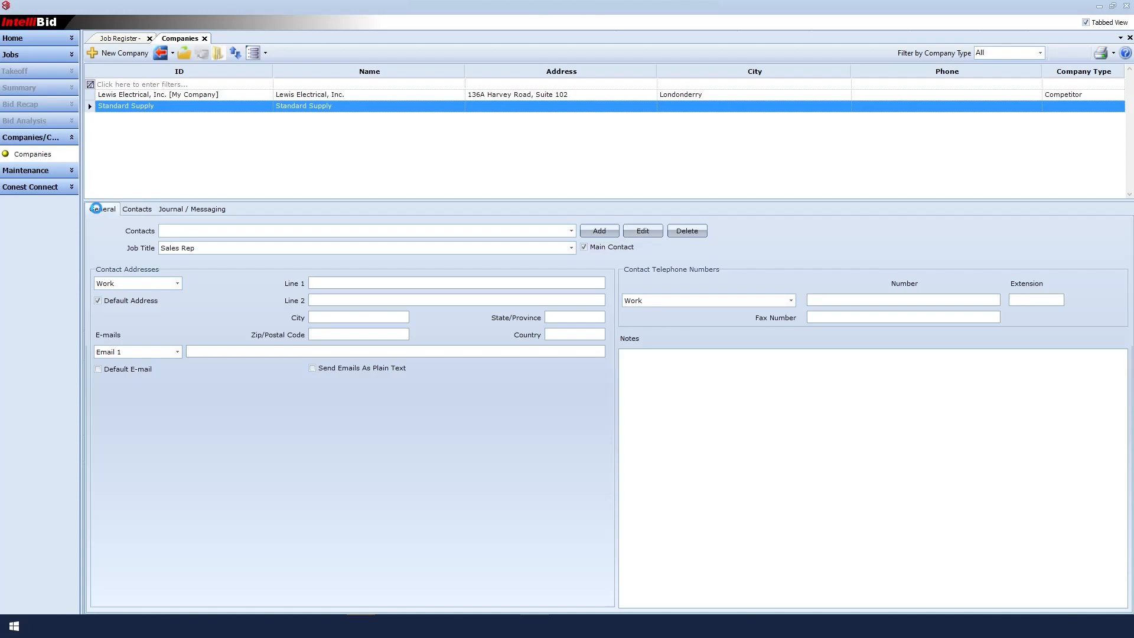
{"action": "left_click", "coordinate": [101, 209]}
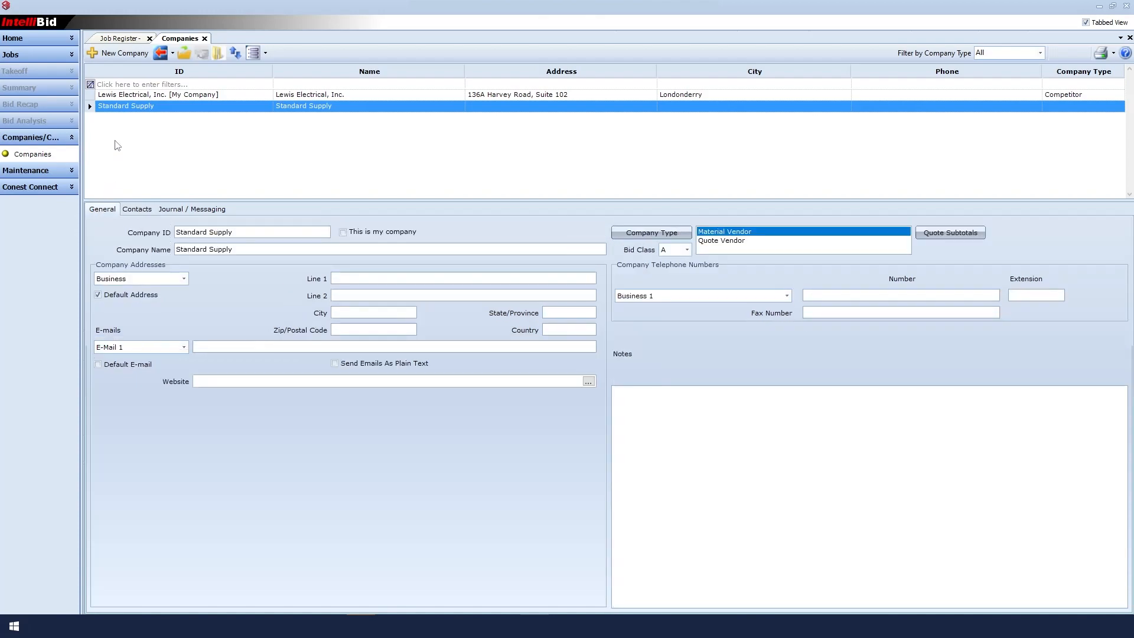
{"action": "left_click", "coordinate": [124, 53]}
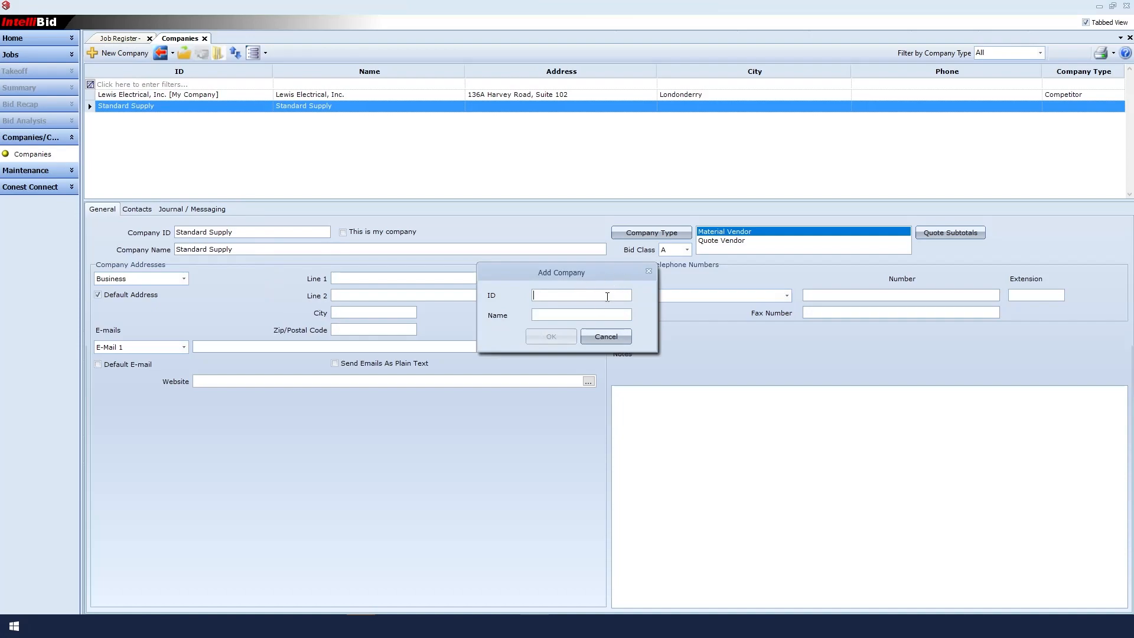
{"action": "type", "text": "Burns Construction"}
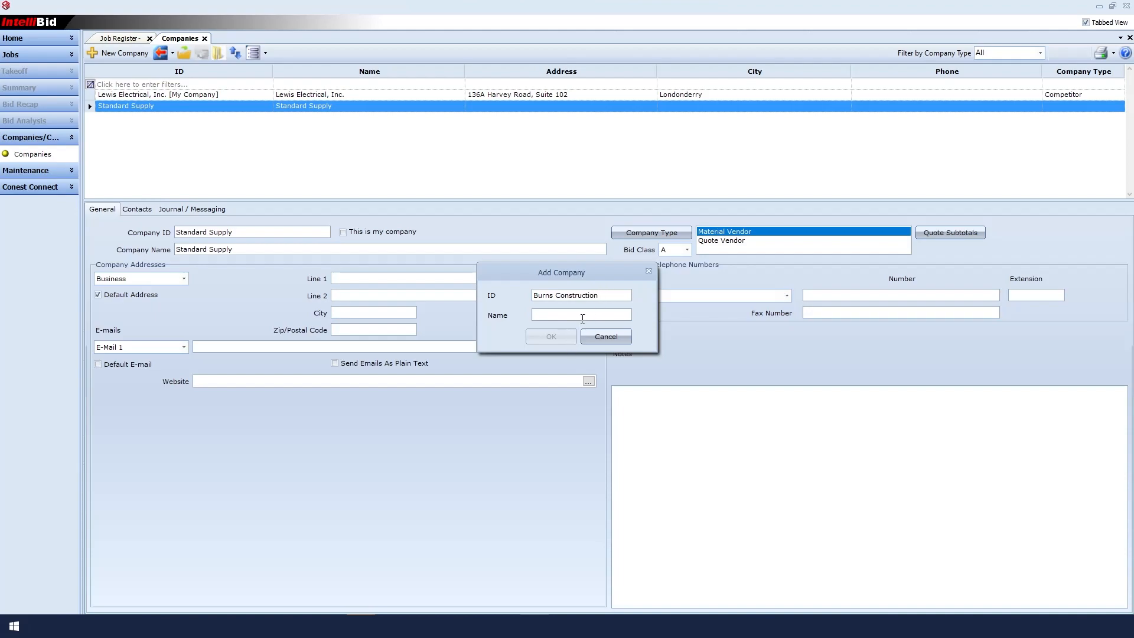
{"action": "type", "text": "Burns Construction"}
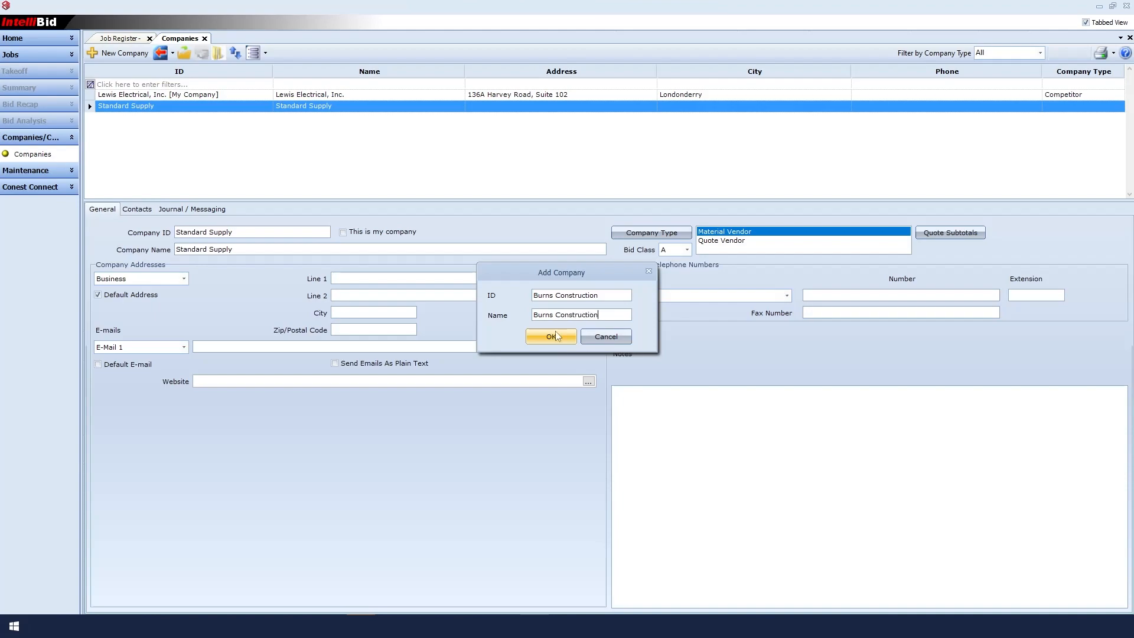
{"action": "left_click", "coordinate": [548, 336]}
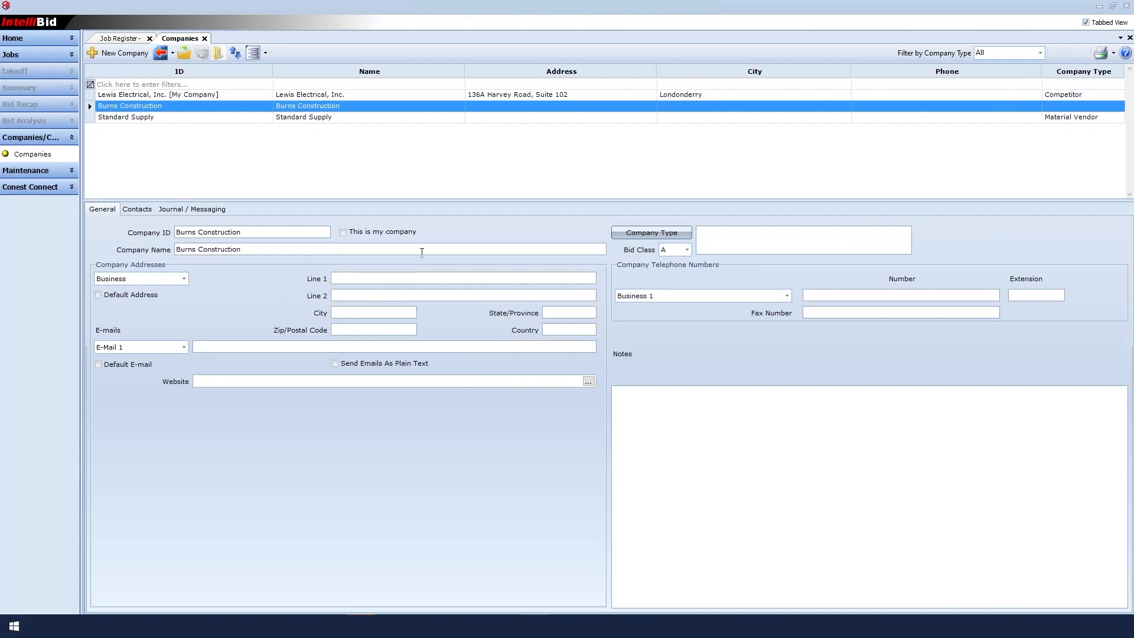
- Choose Contractor in the Company Type dialog and confirm it for Burns Construction
{"action": "left_click", "coordinate": [649, 232]}
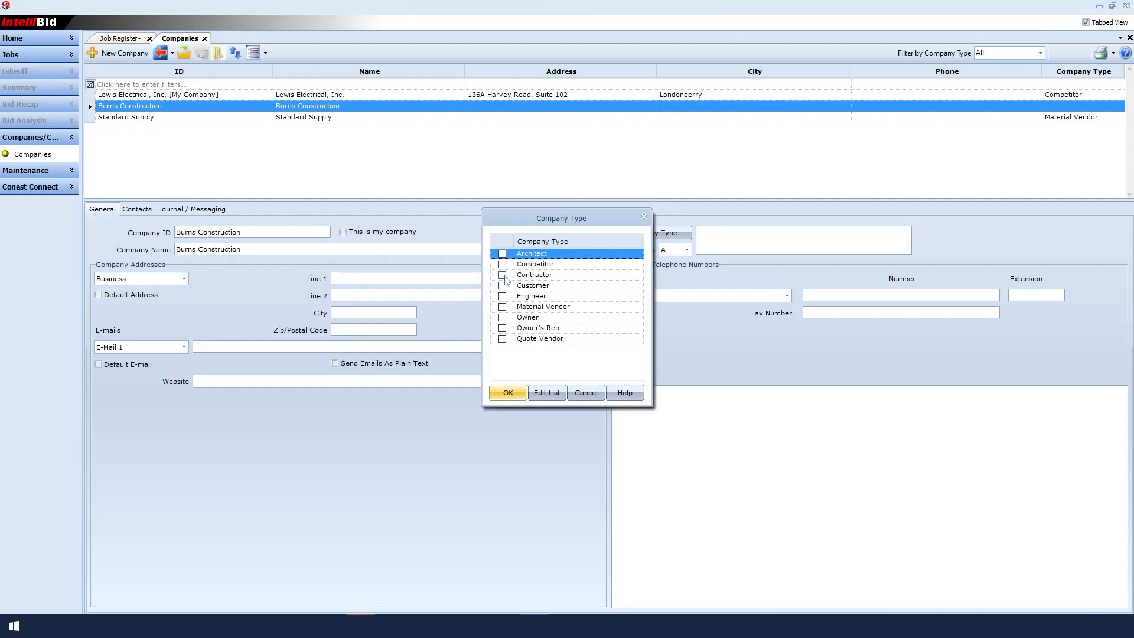
{"action": "left_click", "coordinate": [502, 274]}
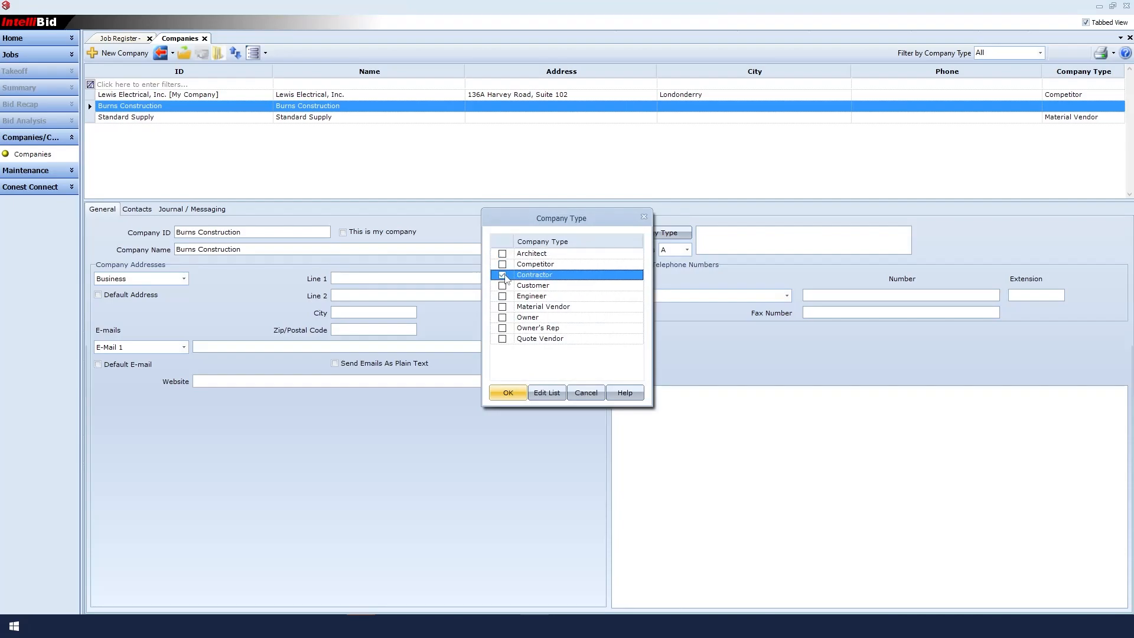
{"action": "left_click", "coordinate": [507, 393]}
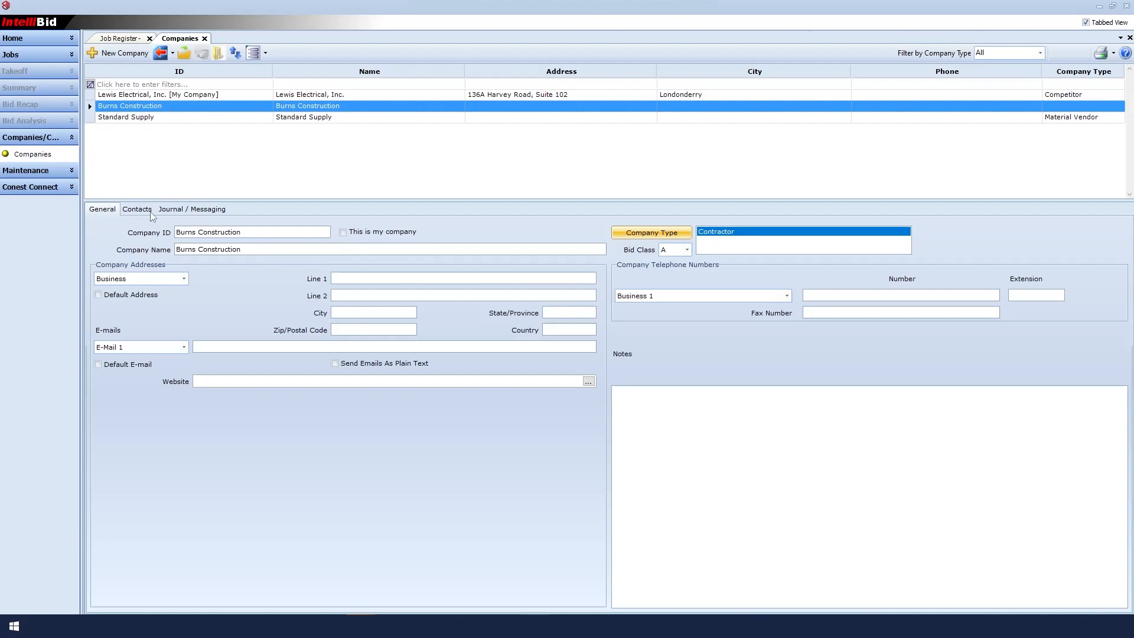
- Add contact Bob Burns to Burns Construction and set his job title to Project Manager
{"action": "left_click", "coordinate": [136, 209]}
{"action": "type", "text": "Bob"}
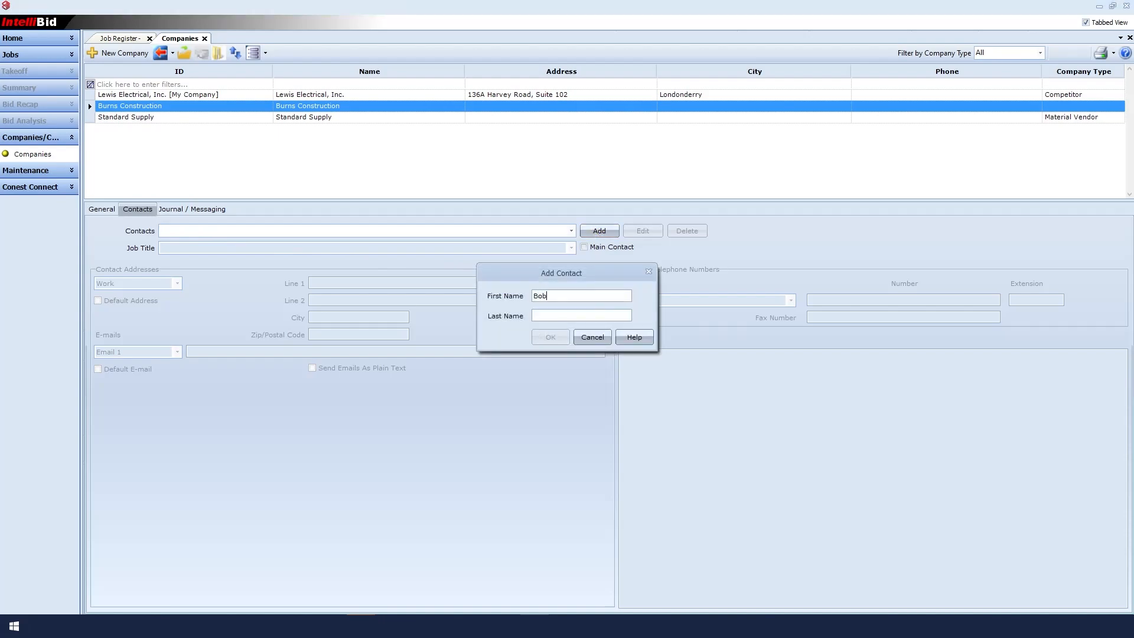
{"action": "type", "text": "Burns"}
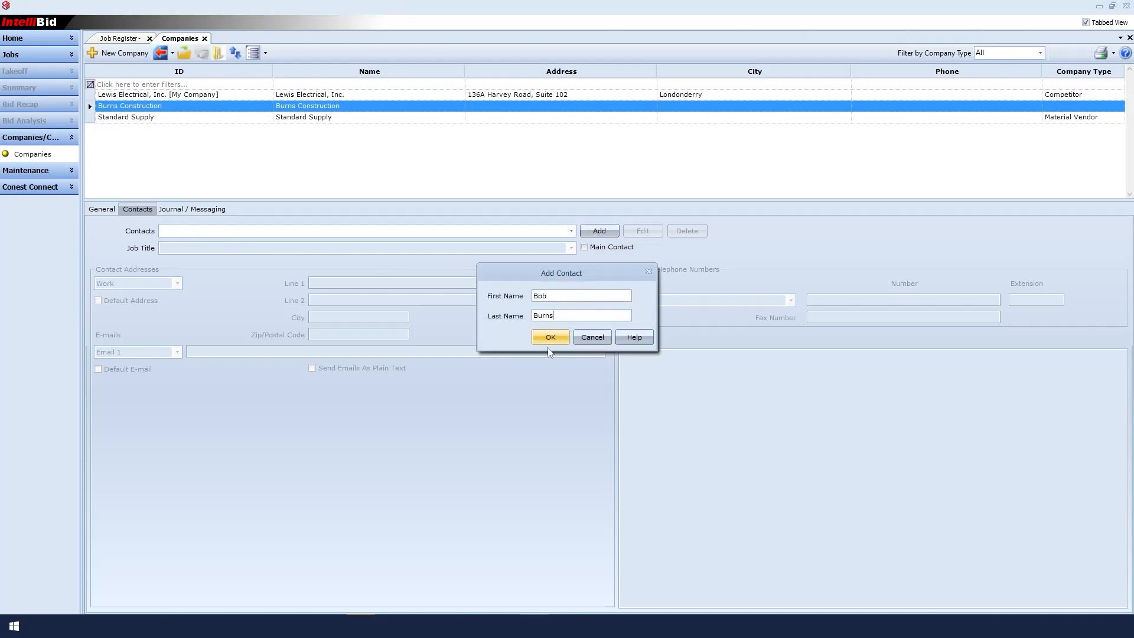
{"action": "left_click", "coordinate": [550, 338]}
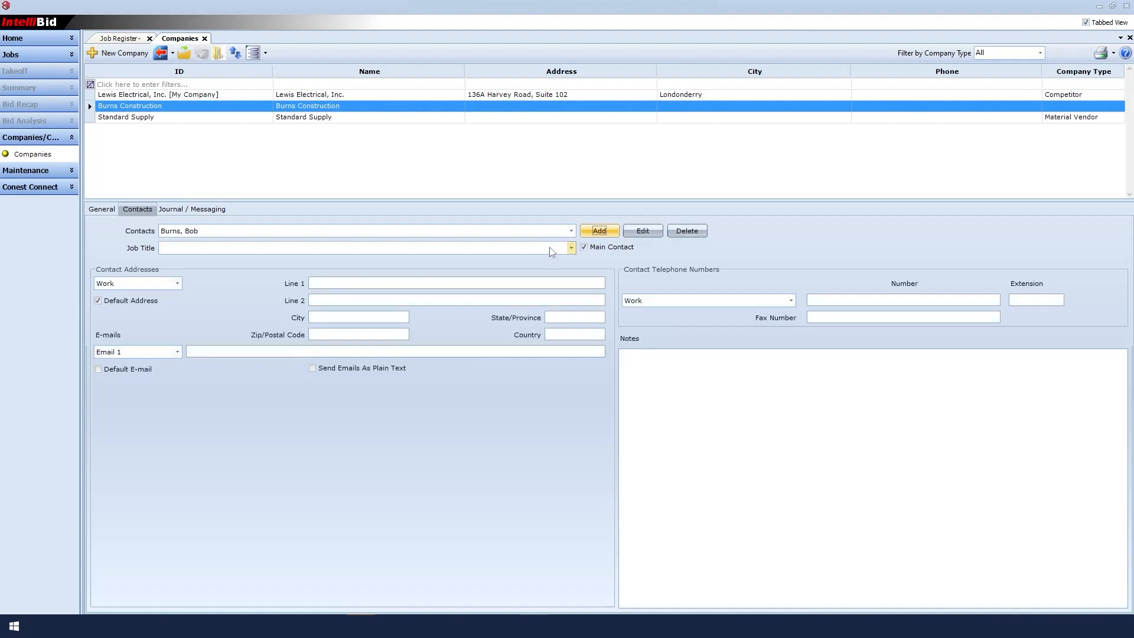
{"action": "left_click", "coordinate": [571, 248]}
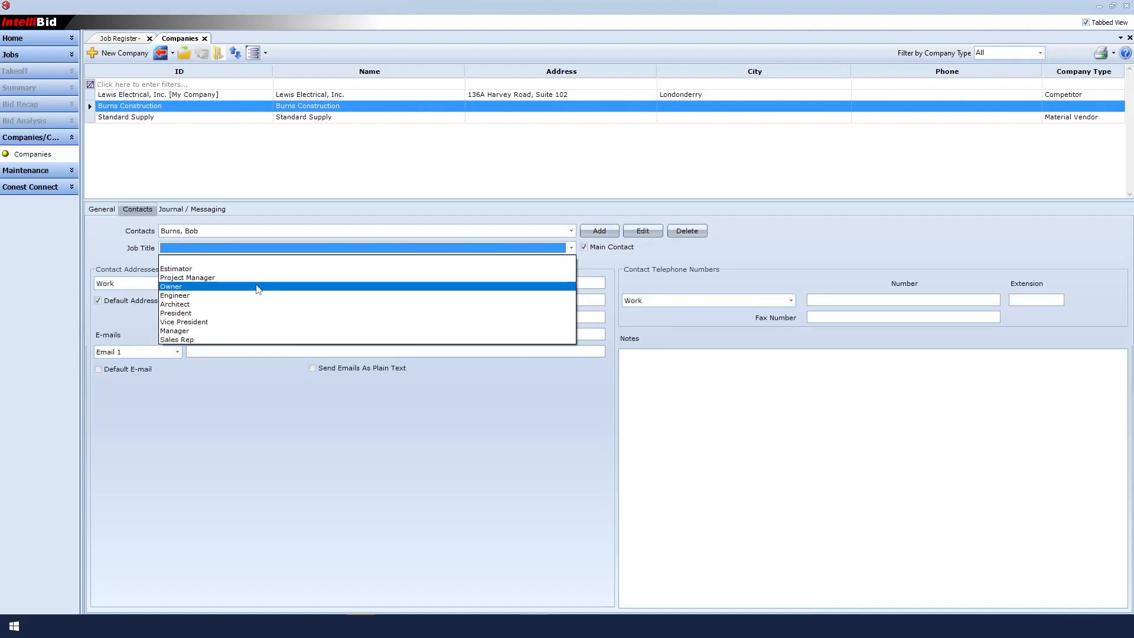
{"action": "left_click", "coordinate": [187, 277]}
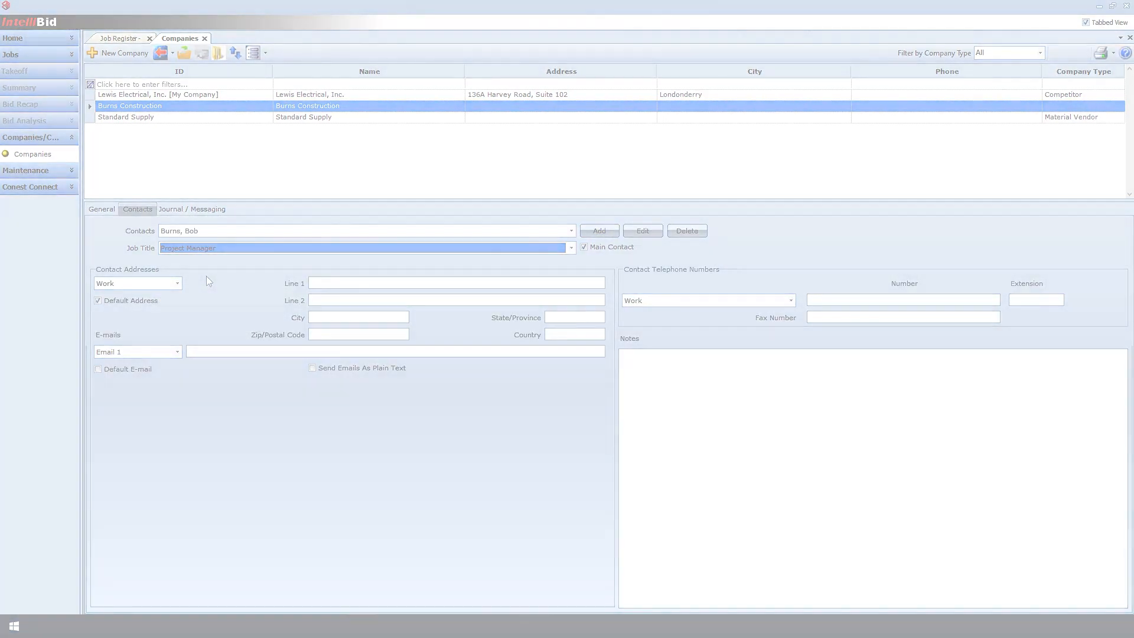